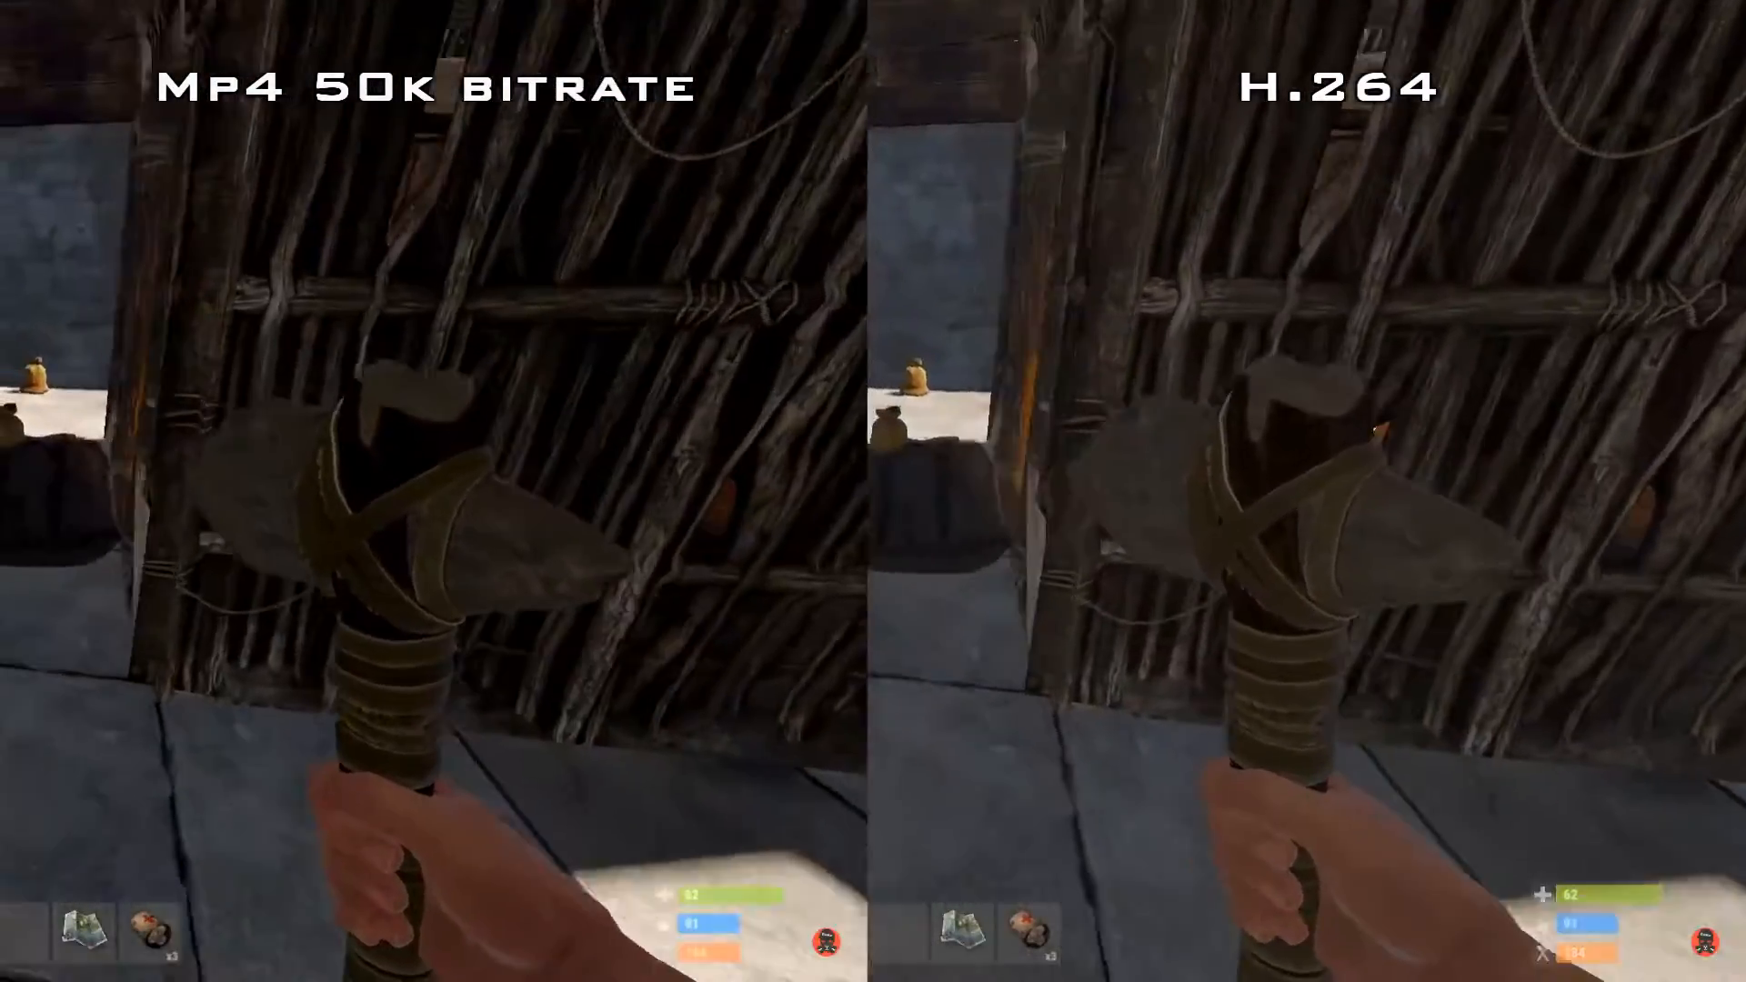
Step: Open the x264vfw project page at sourceforge.net/projects/x264vfw
{"action": "key", "text": "tab"}
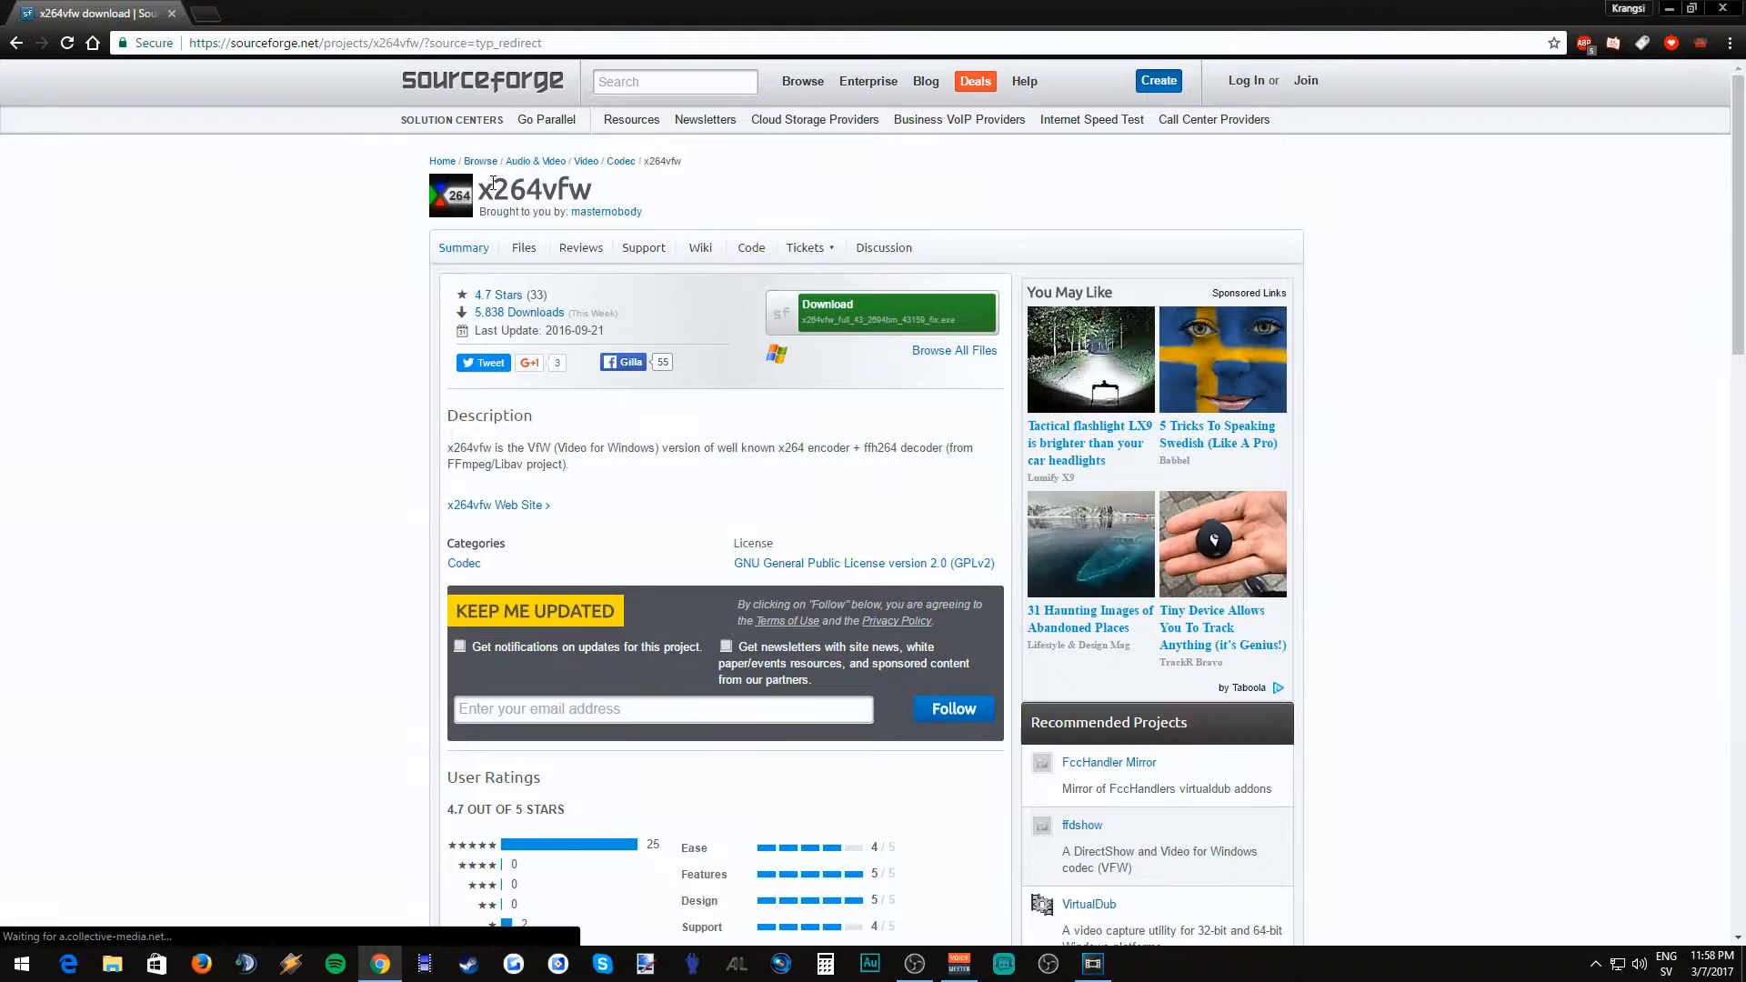
Step: Download the x264vfw installer via the direct link and advance setup past the welcome page
{"action": "left_click", "coordinate": [807, 248]}
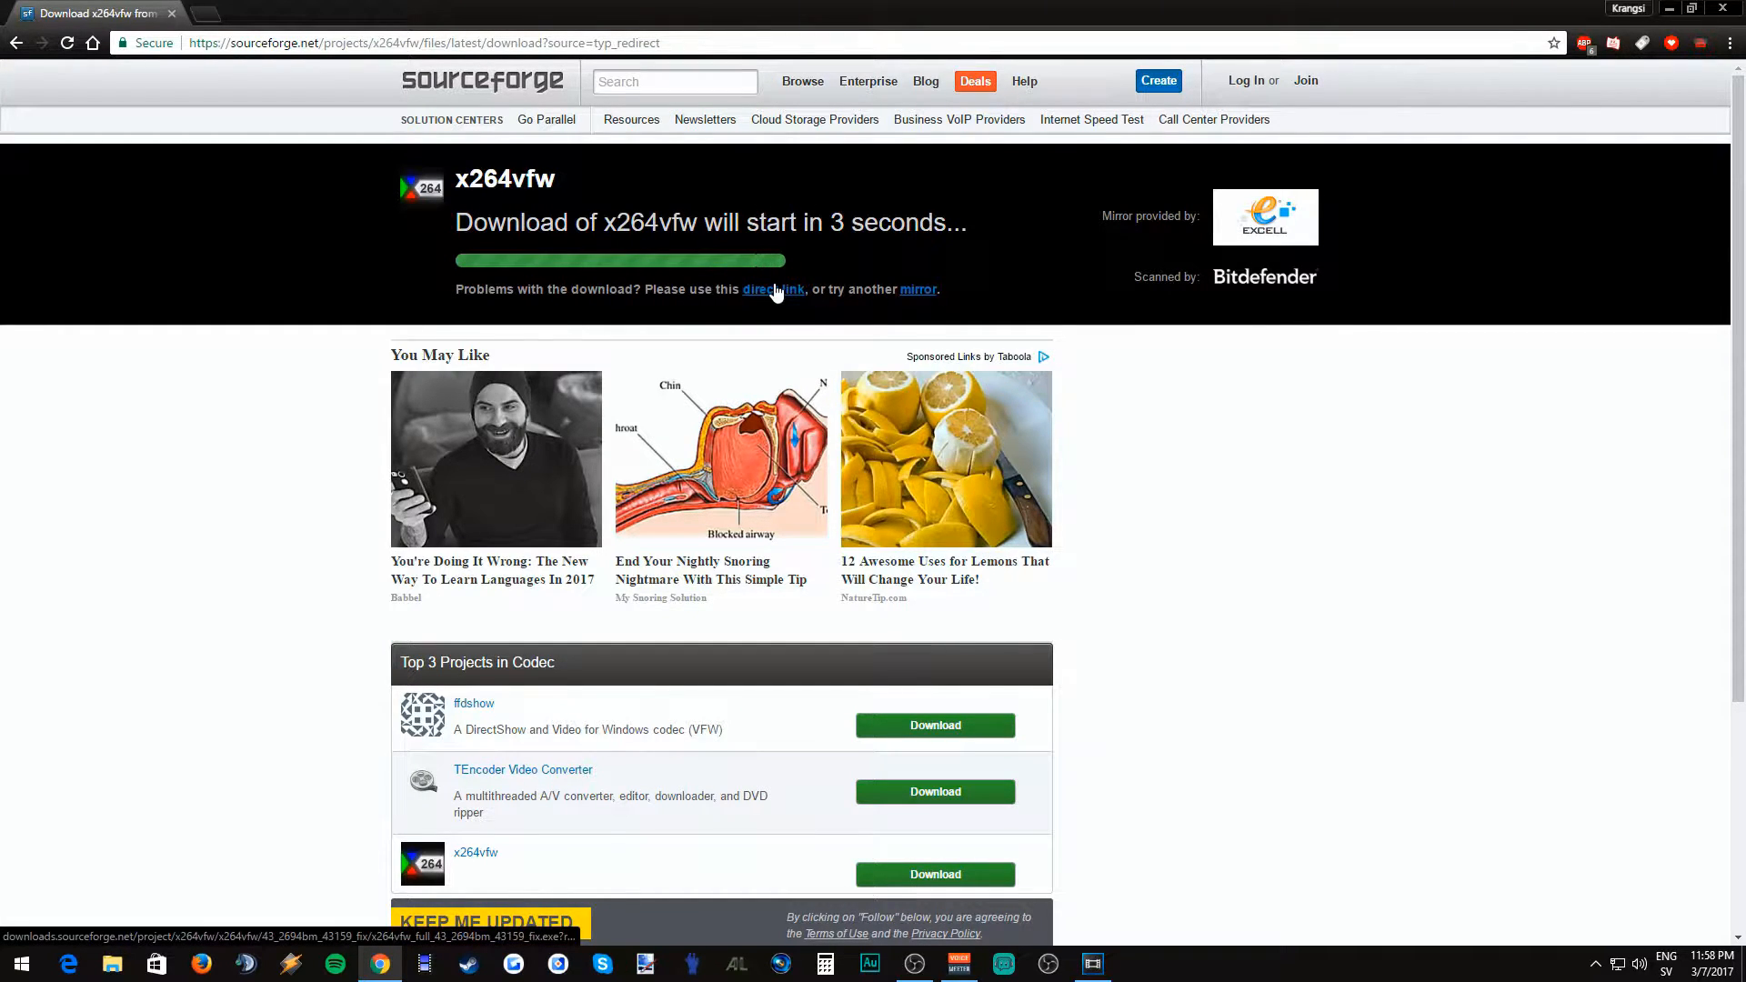
{"action": "left_click", "coordinate": [773, 290]}
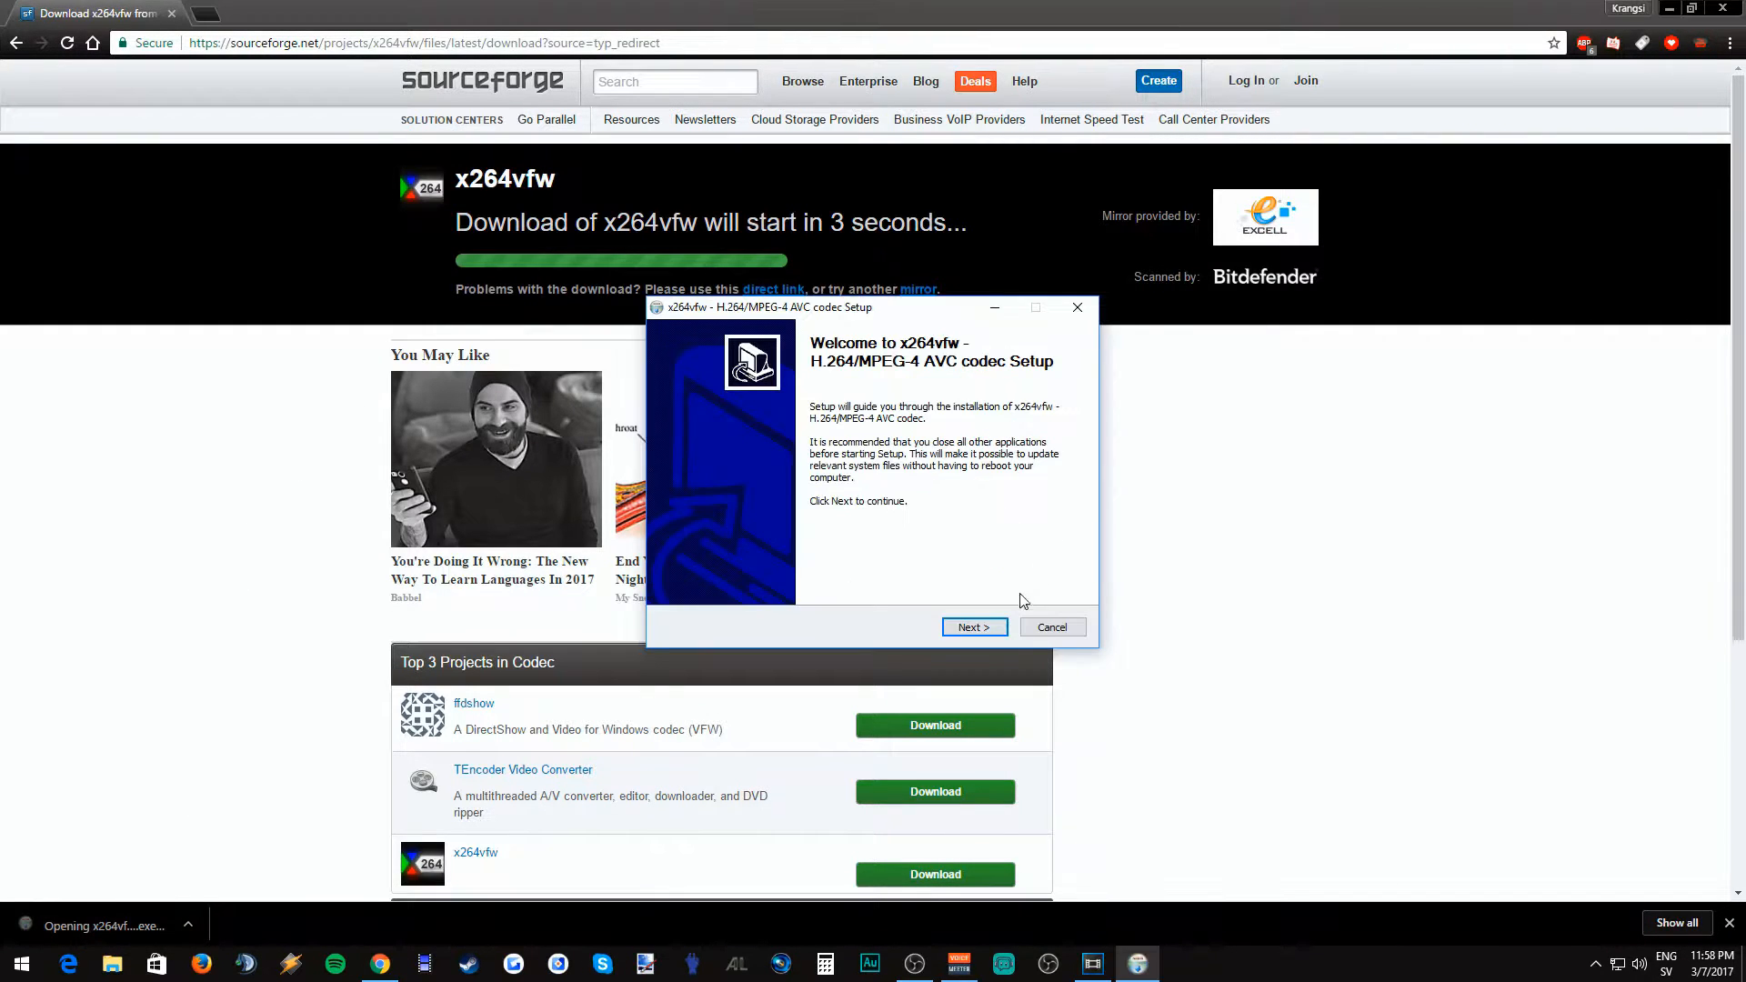
{"action": "left_click", "coordinate": [972, 627]}
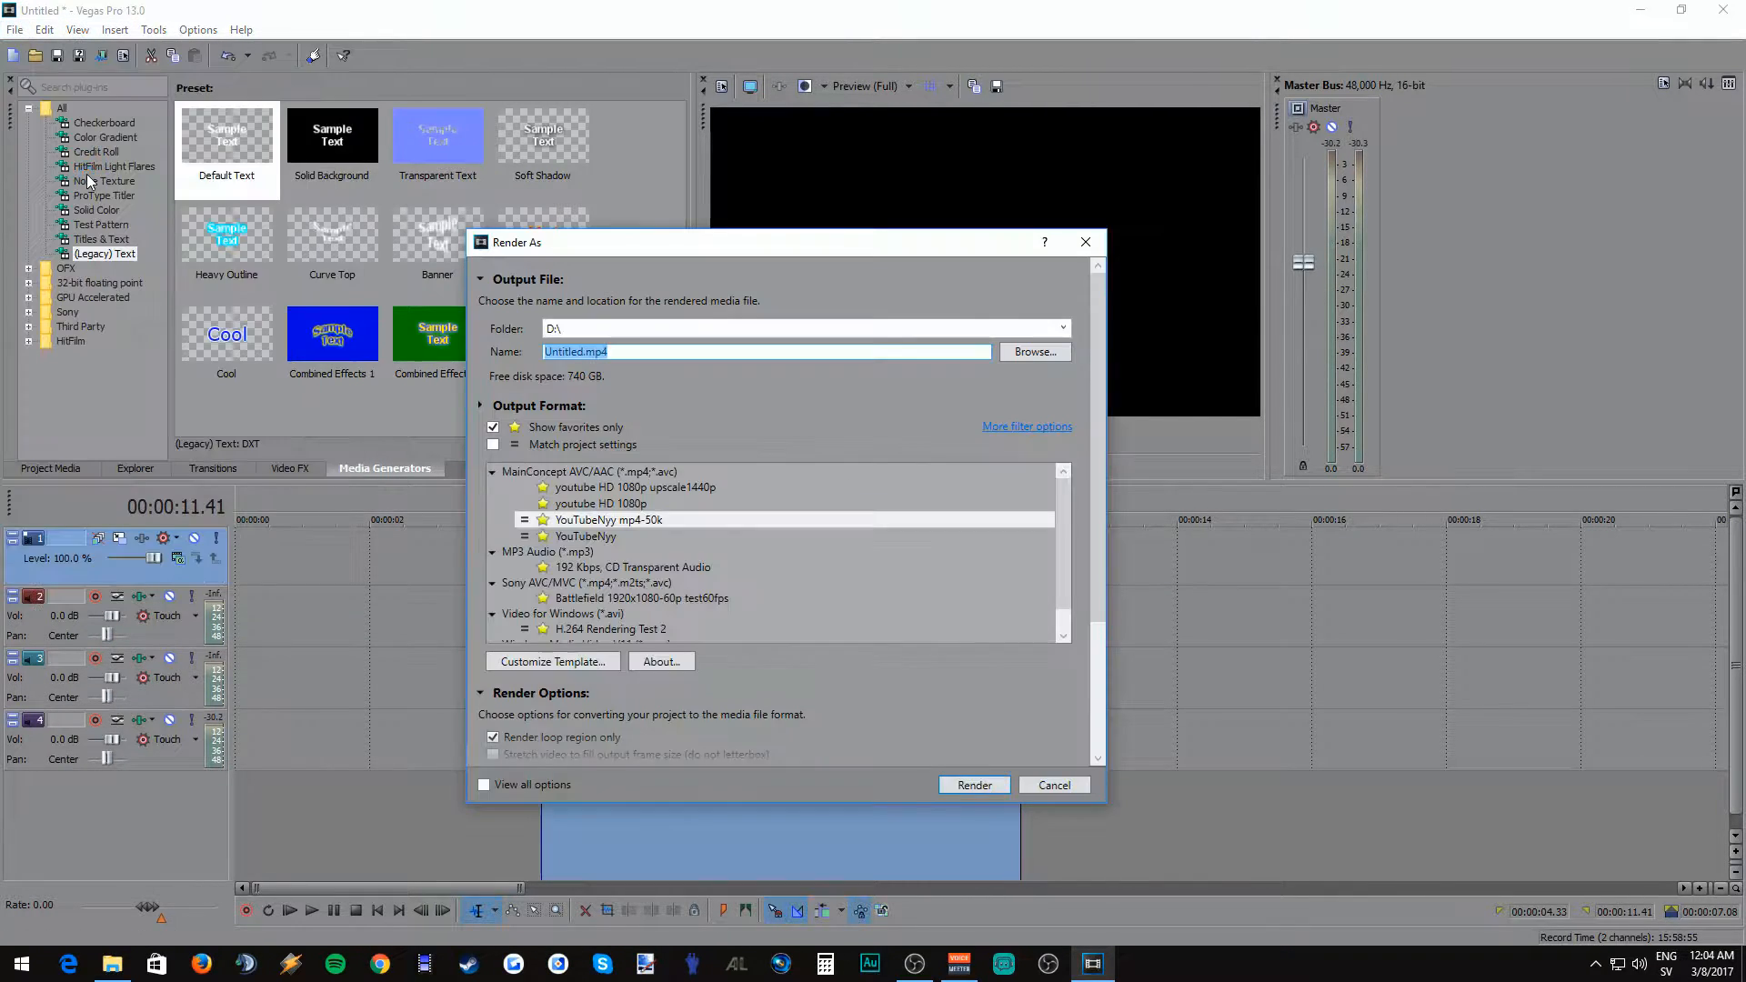
{"action": "mouse_move", "coordinate": [701, 382]}
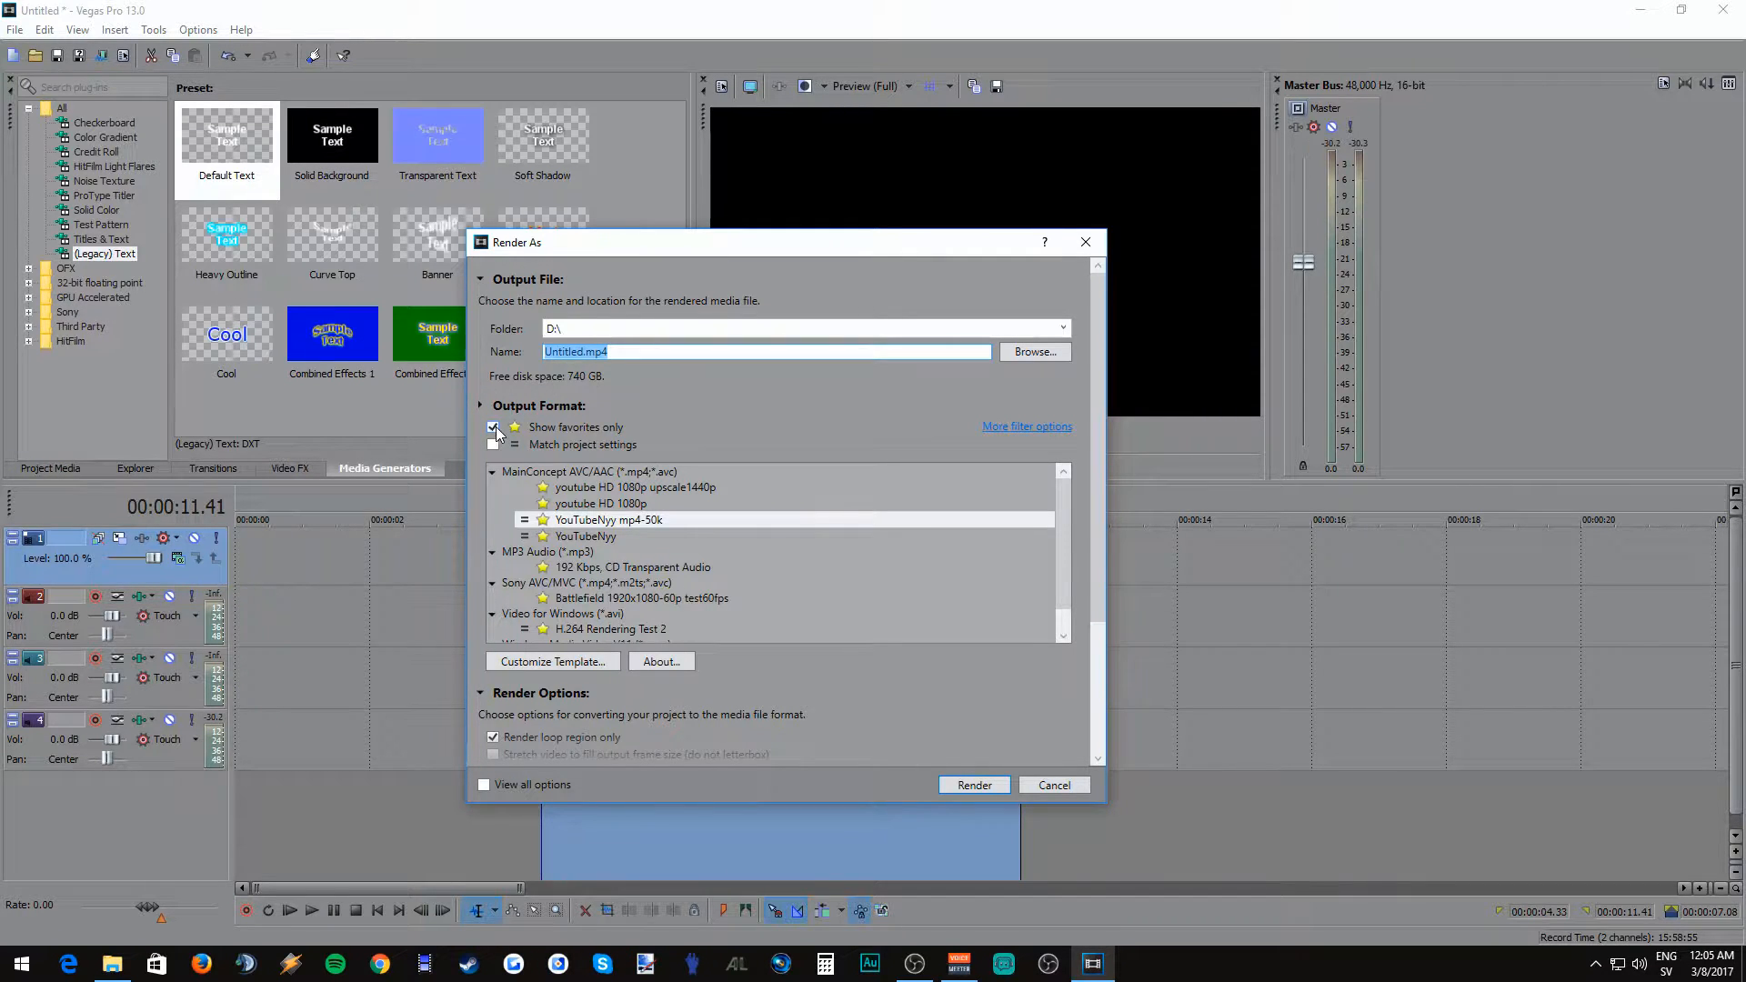
Step: Show all formats, pick Video for Windows NTSC DV, and customize the template
{"action": "left_click", "coordinate": [493, 427]}
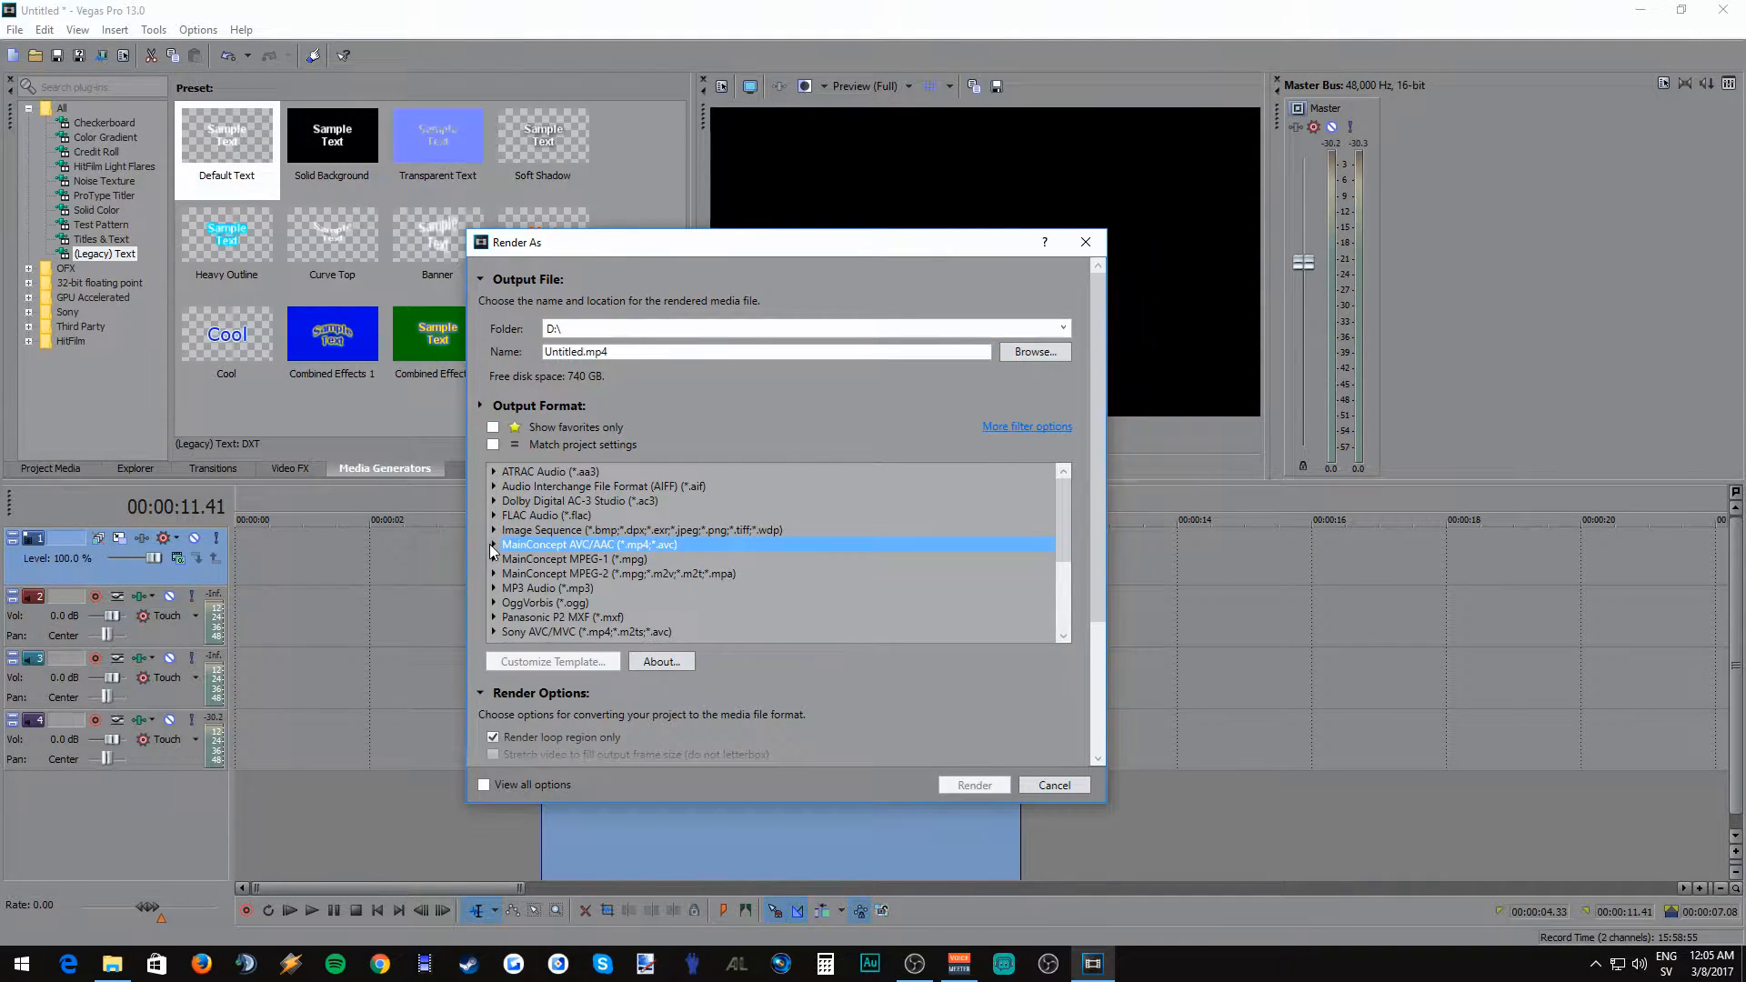
{"action": "scroll", "scroll_direction": "down", "scroll_amount": 3}
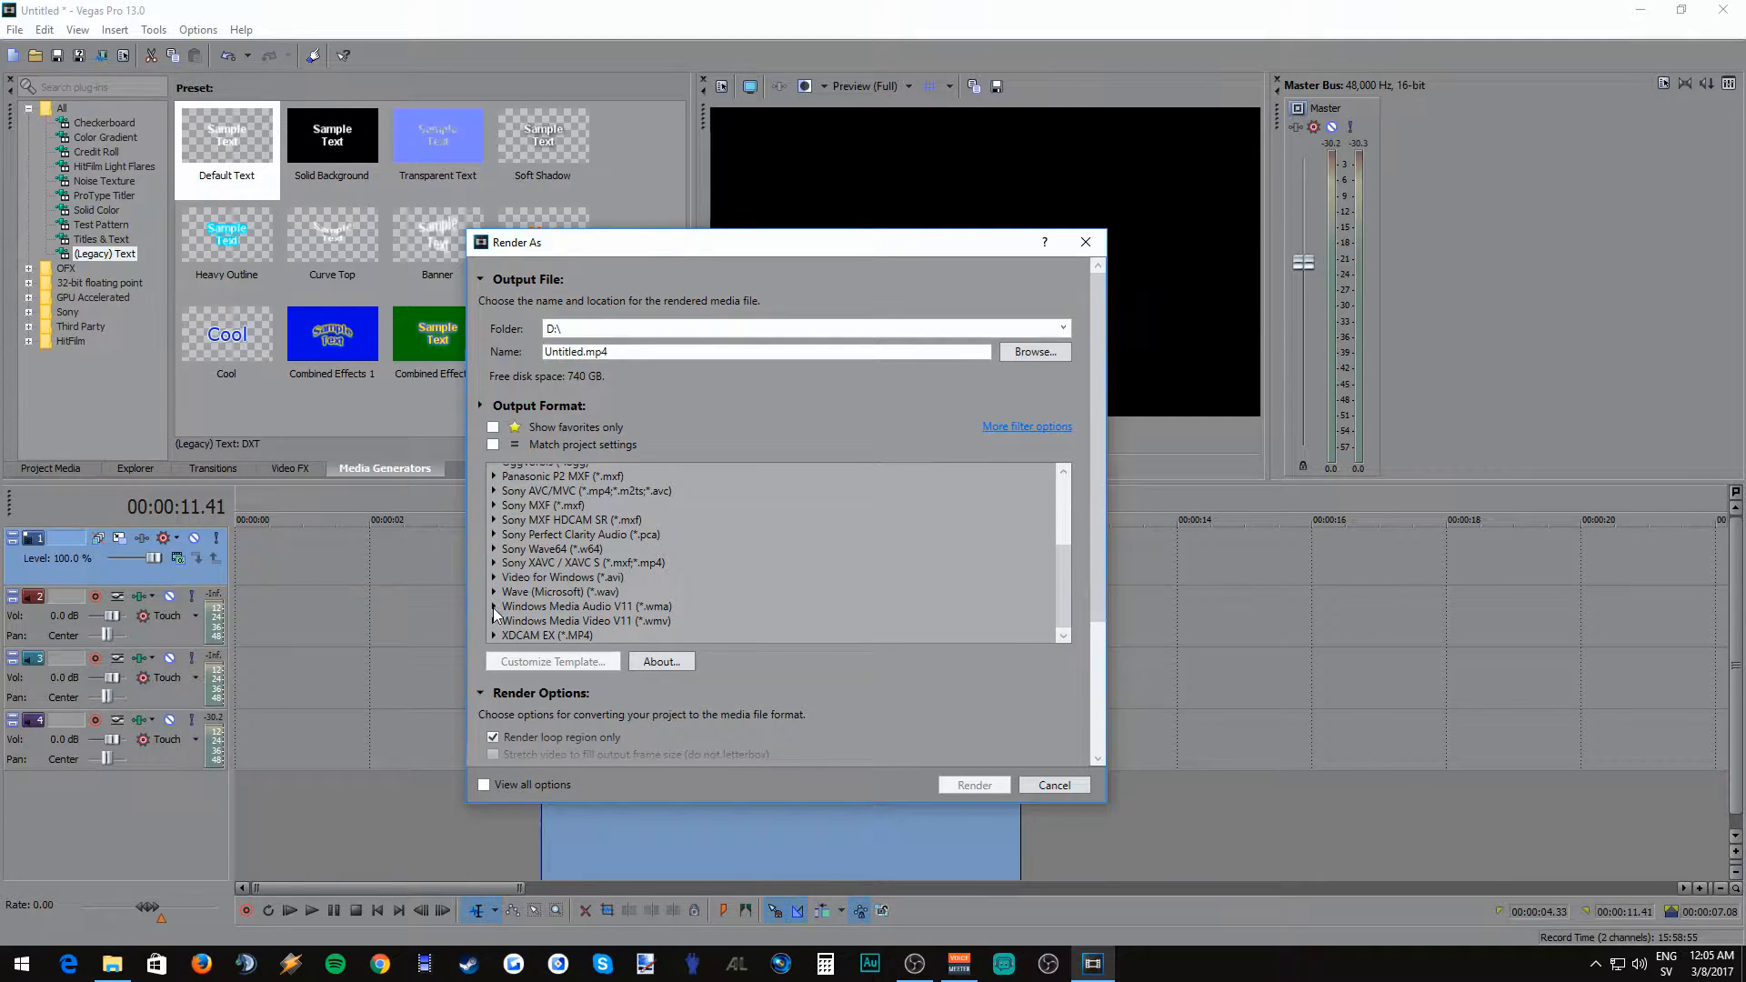
{"action": "left_click", "coordinate": [495, 577]}
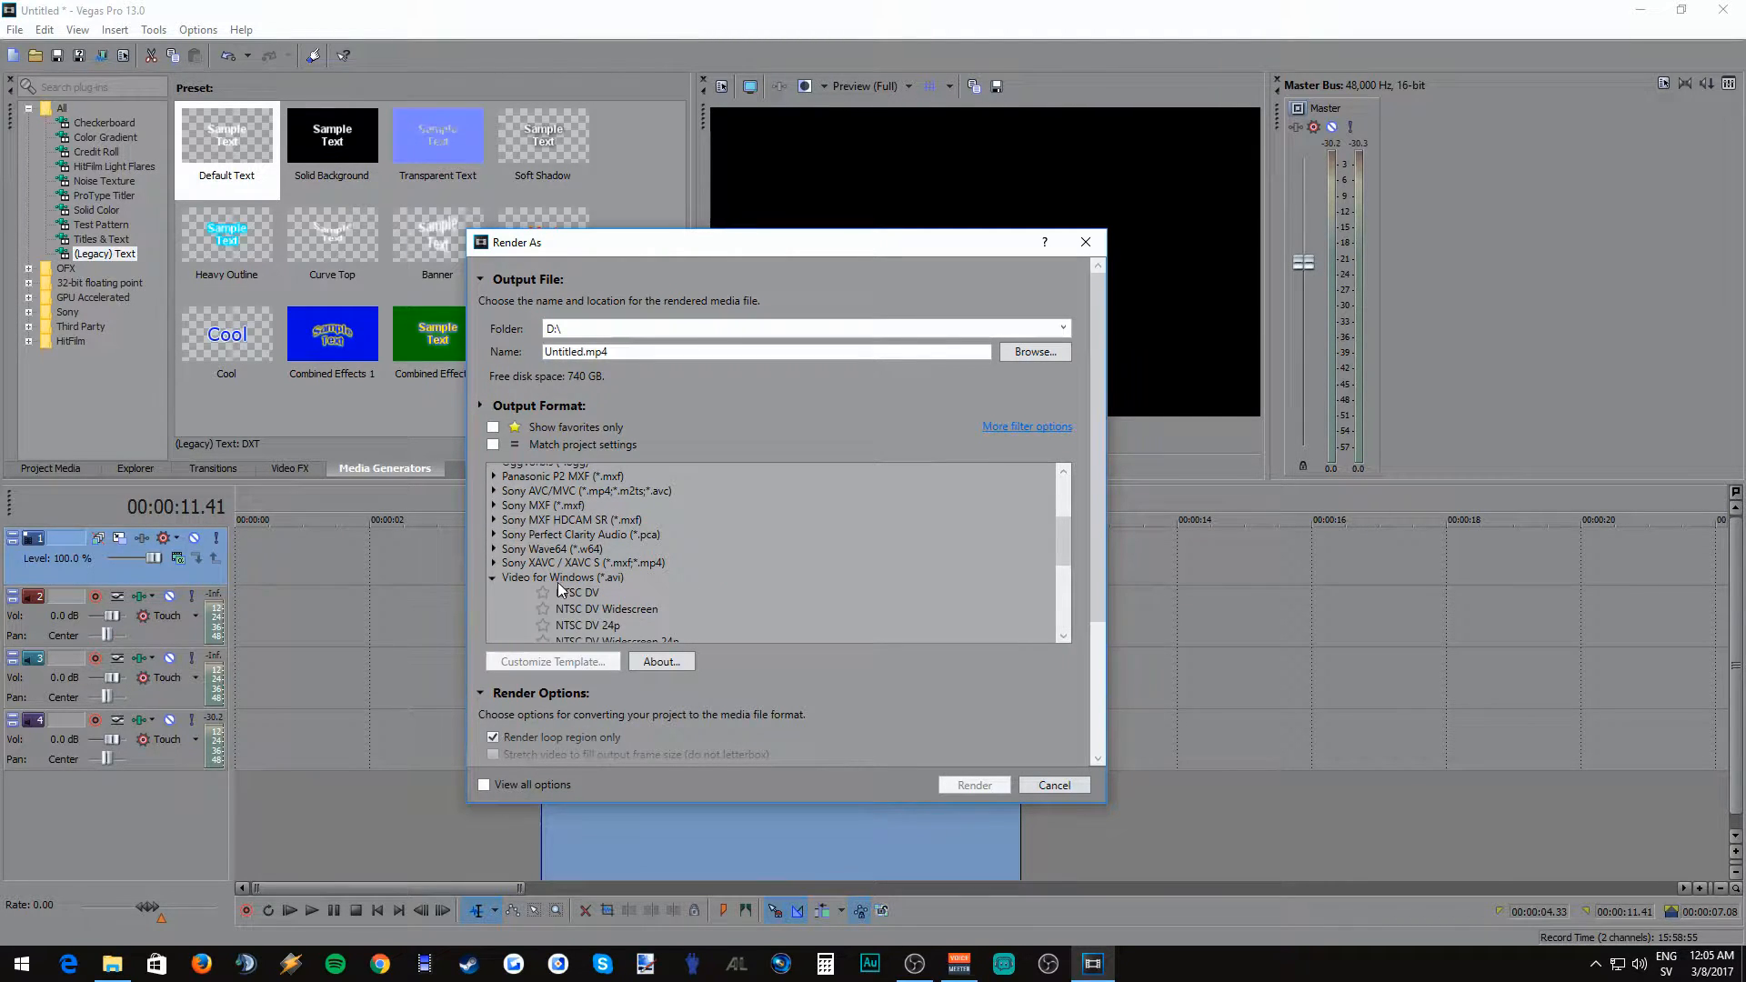
{"action": "left_click", "coordinate": [579, 592]}
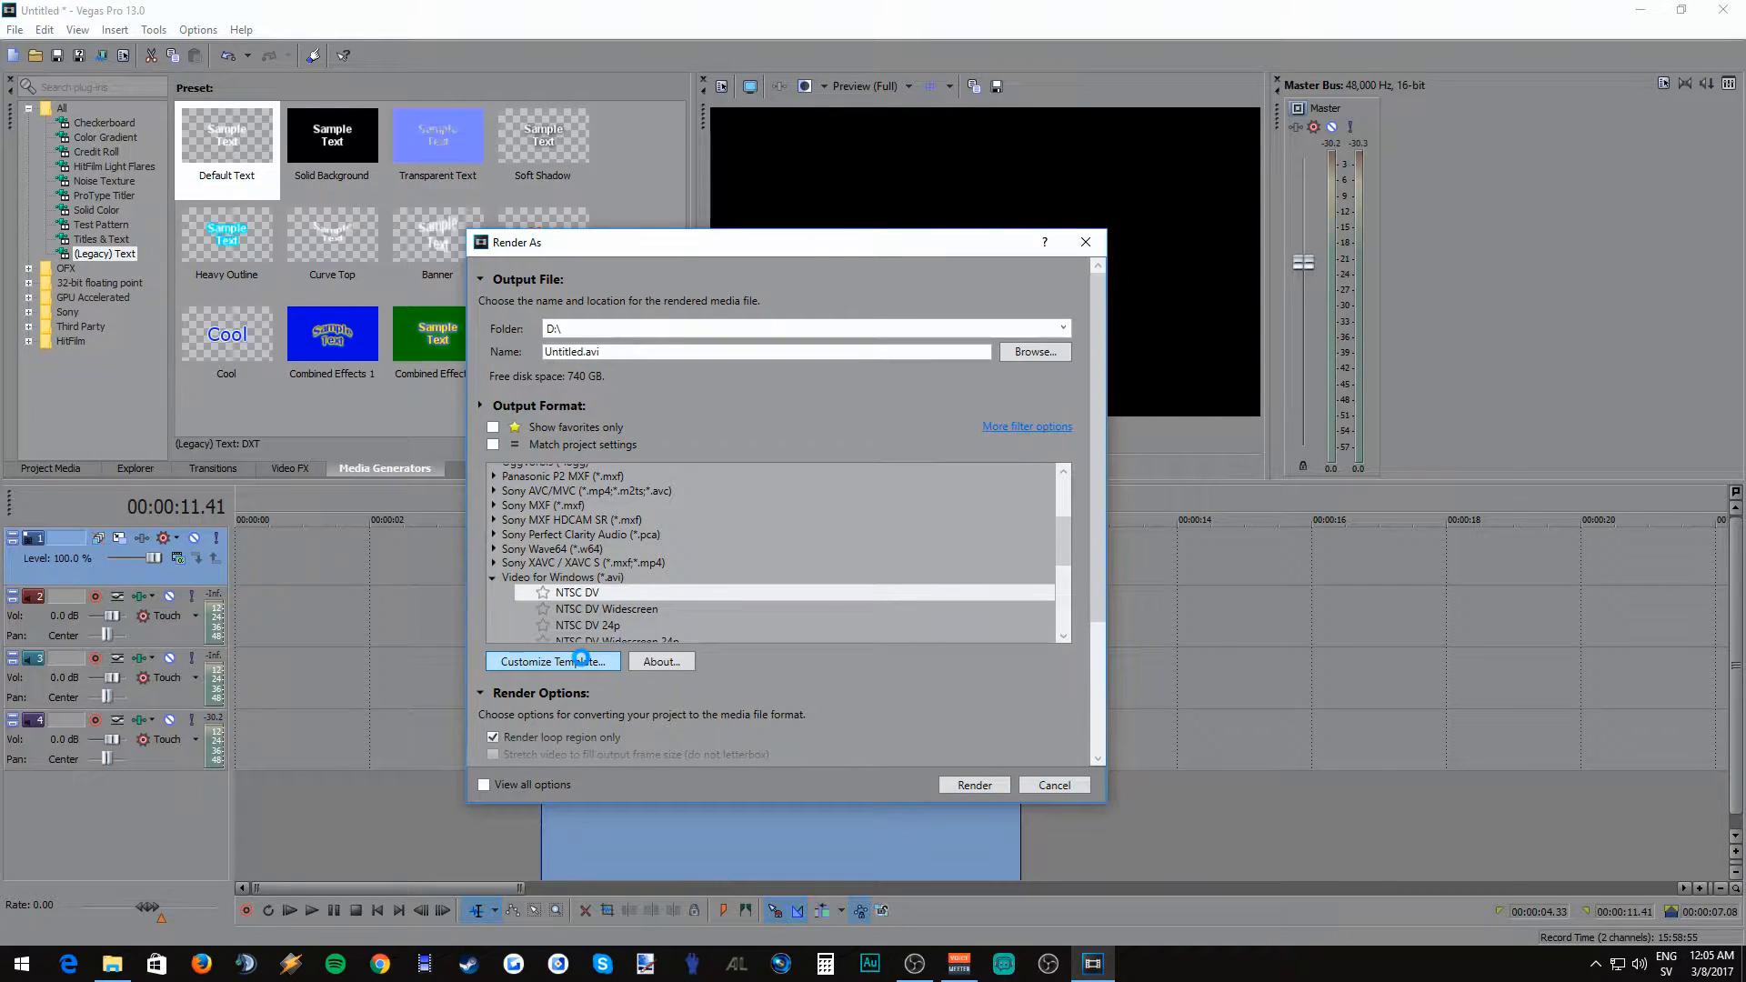
{"action": "left_click", "coordinate": [551, 660]}
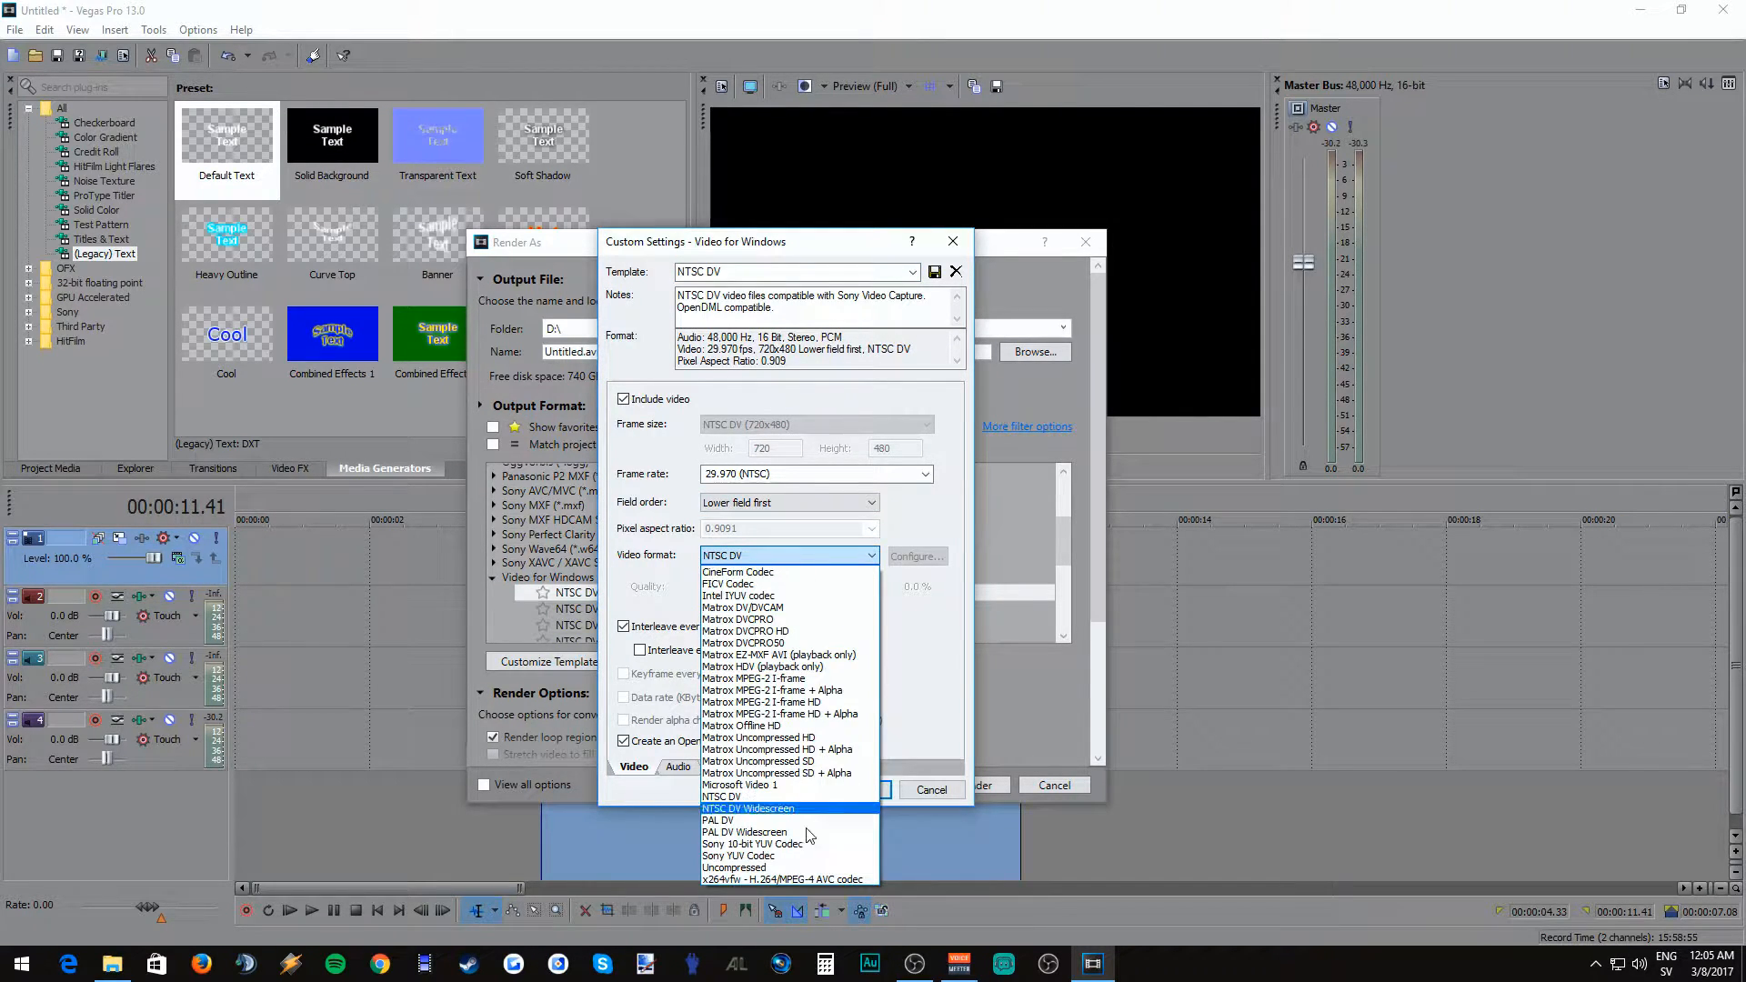
Step: Set video format x264vfw, frame size HD 1080, and progressive field order
{"action": "left_click", "coordinate": [784, 878]}
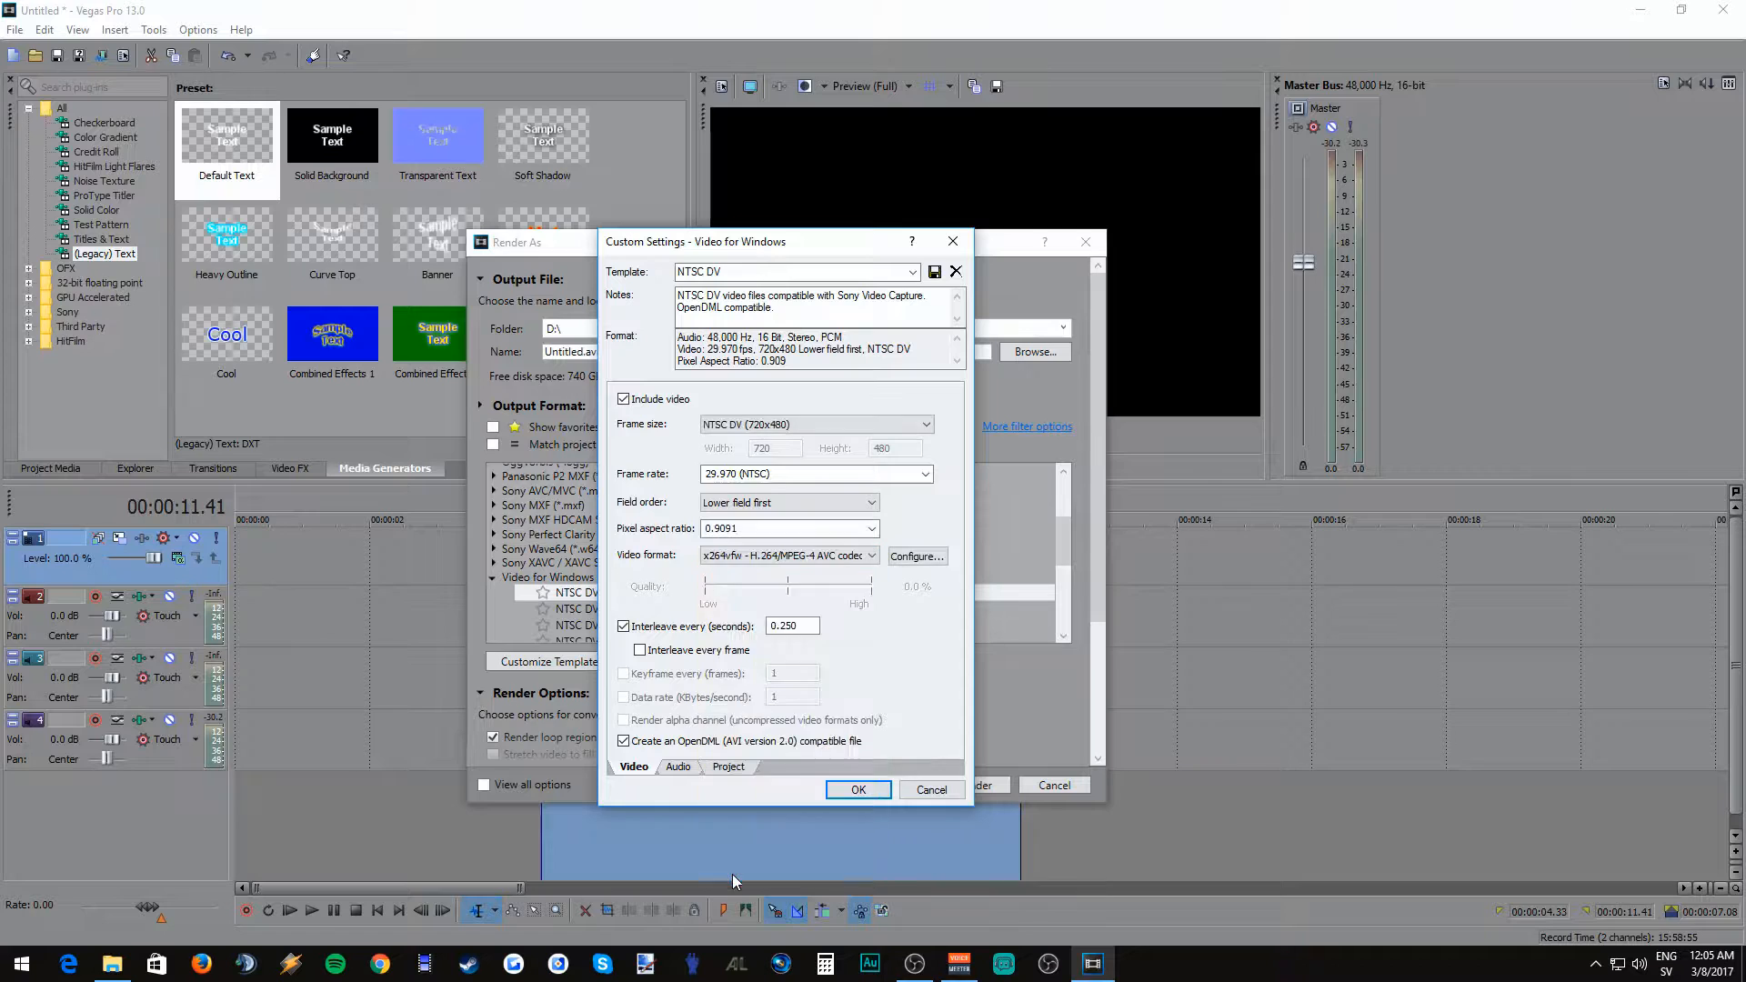
{"action": "left_click", "coordinate": [924, 425]}
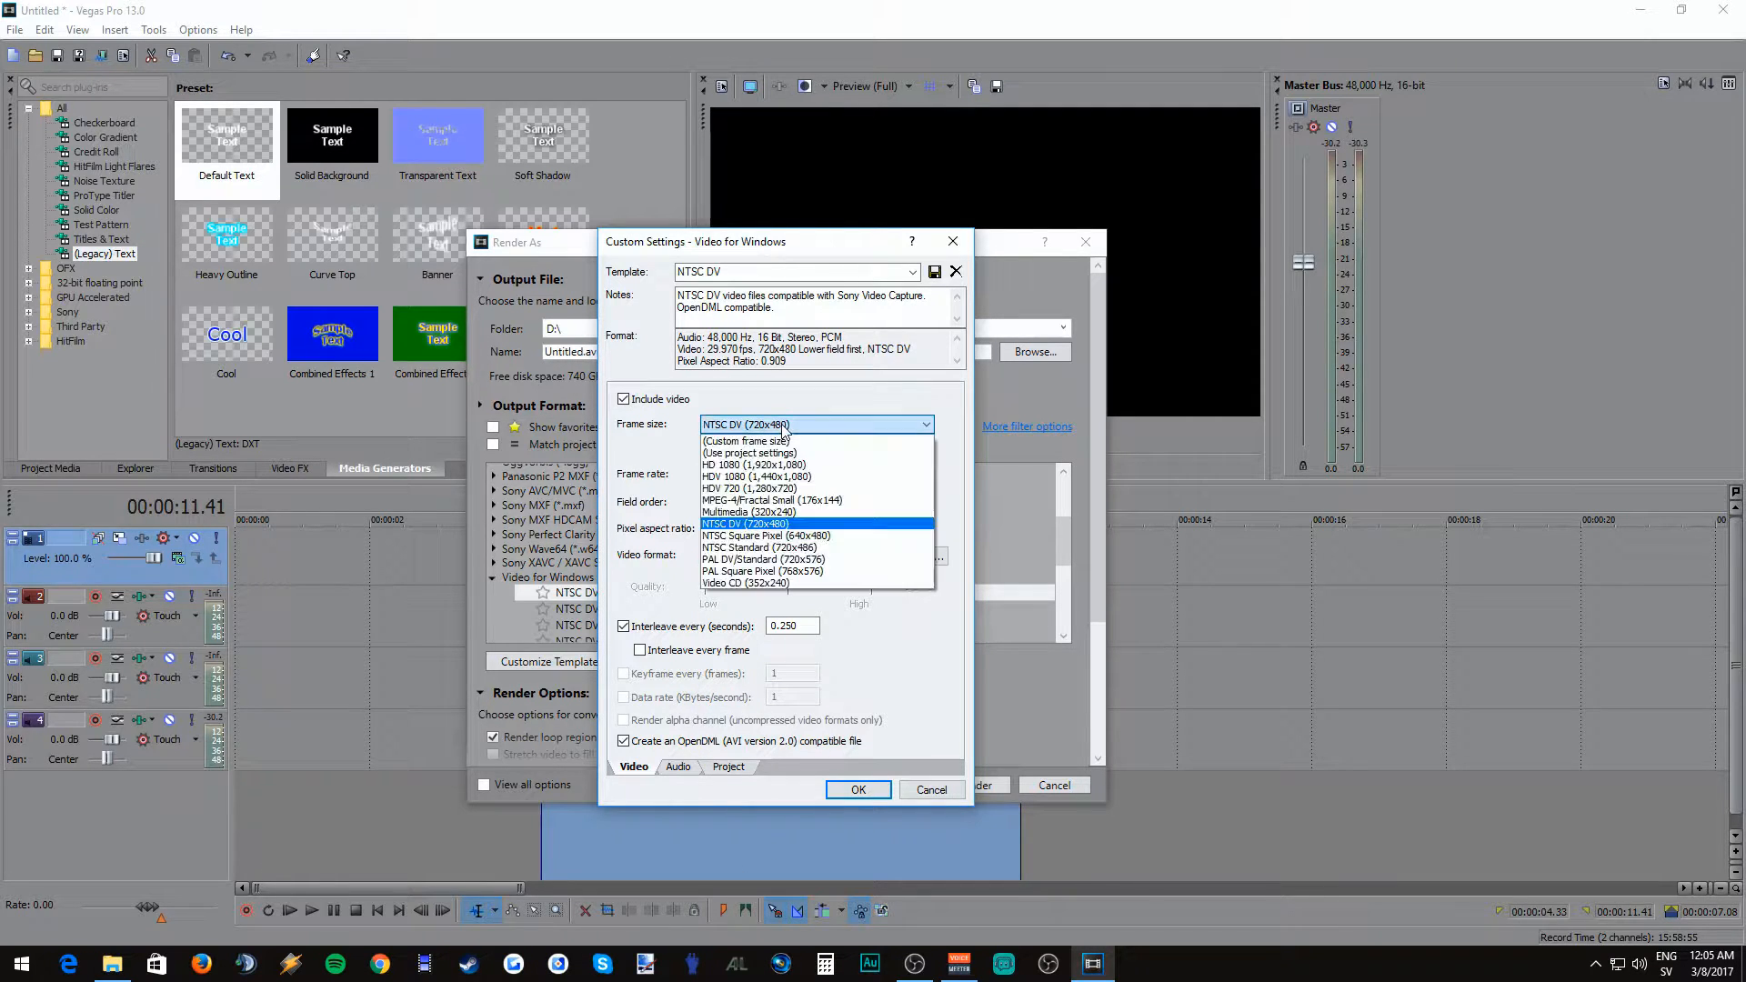
{"action": "left_click", "coordinate": [748, 465]}
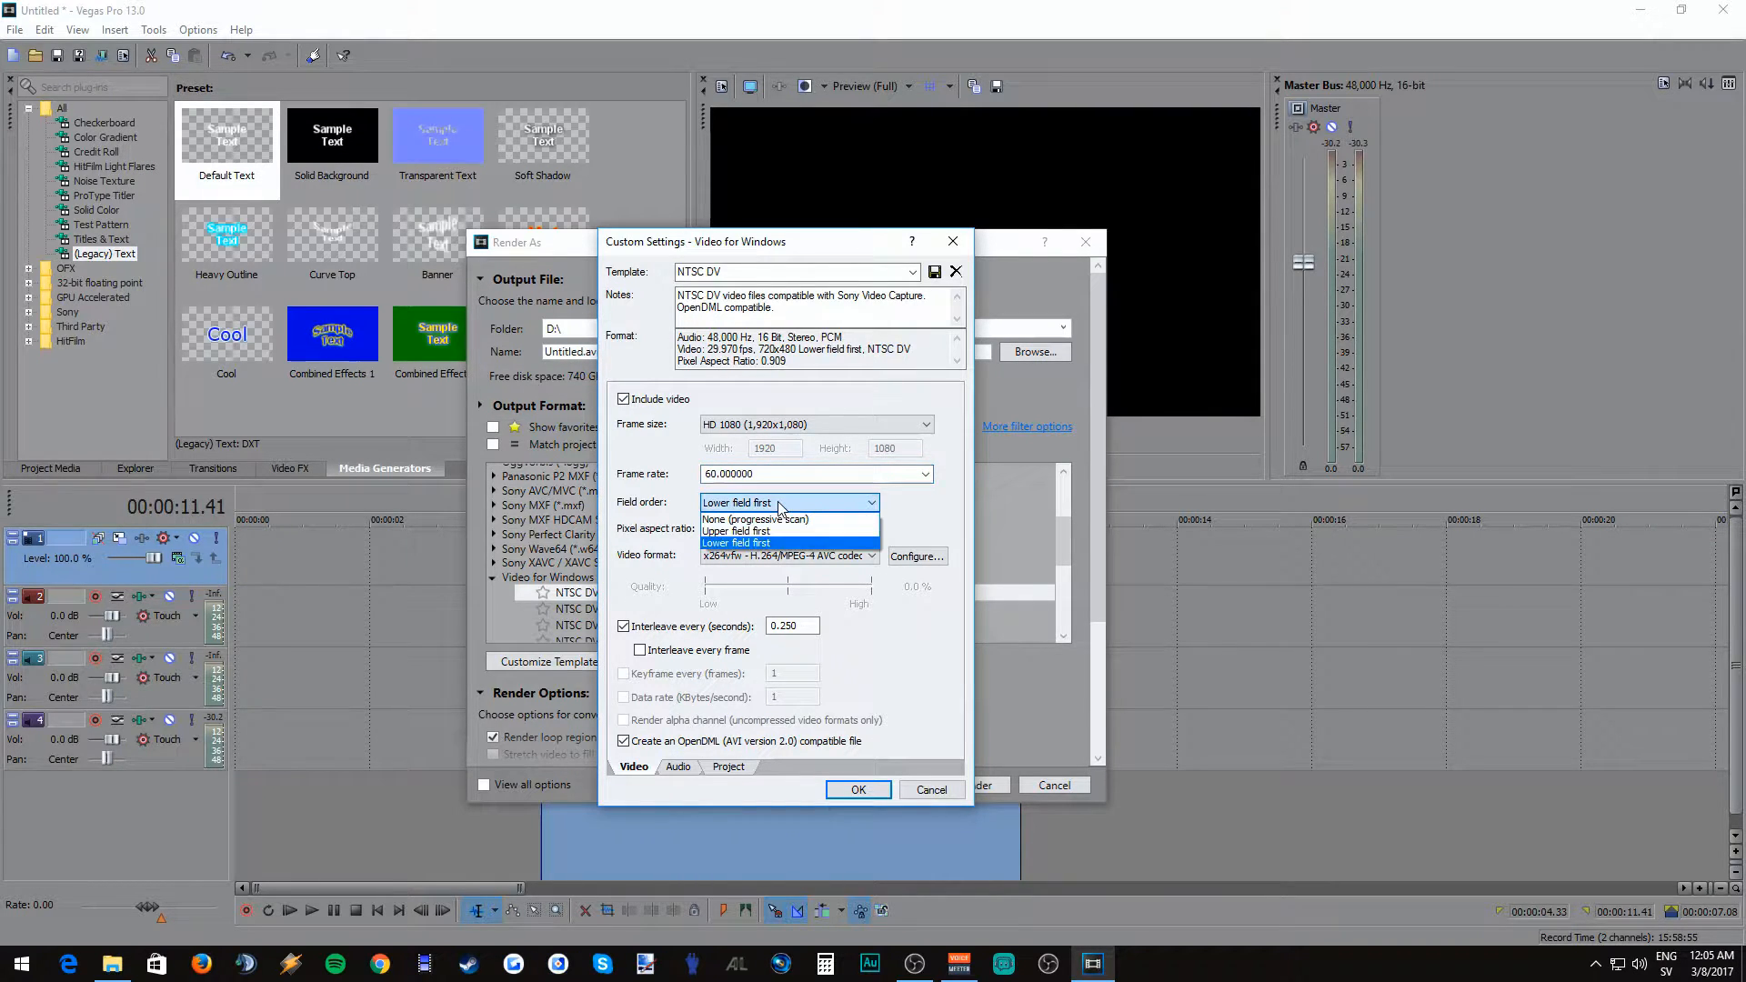
{"action": "left_click", "coordinate": [755, 519]}
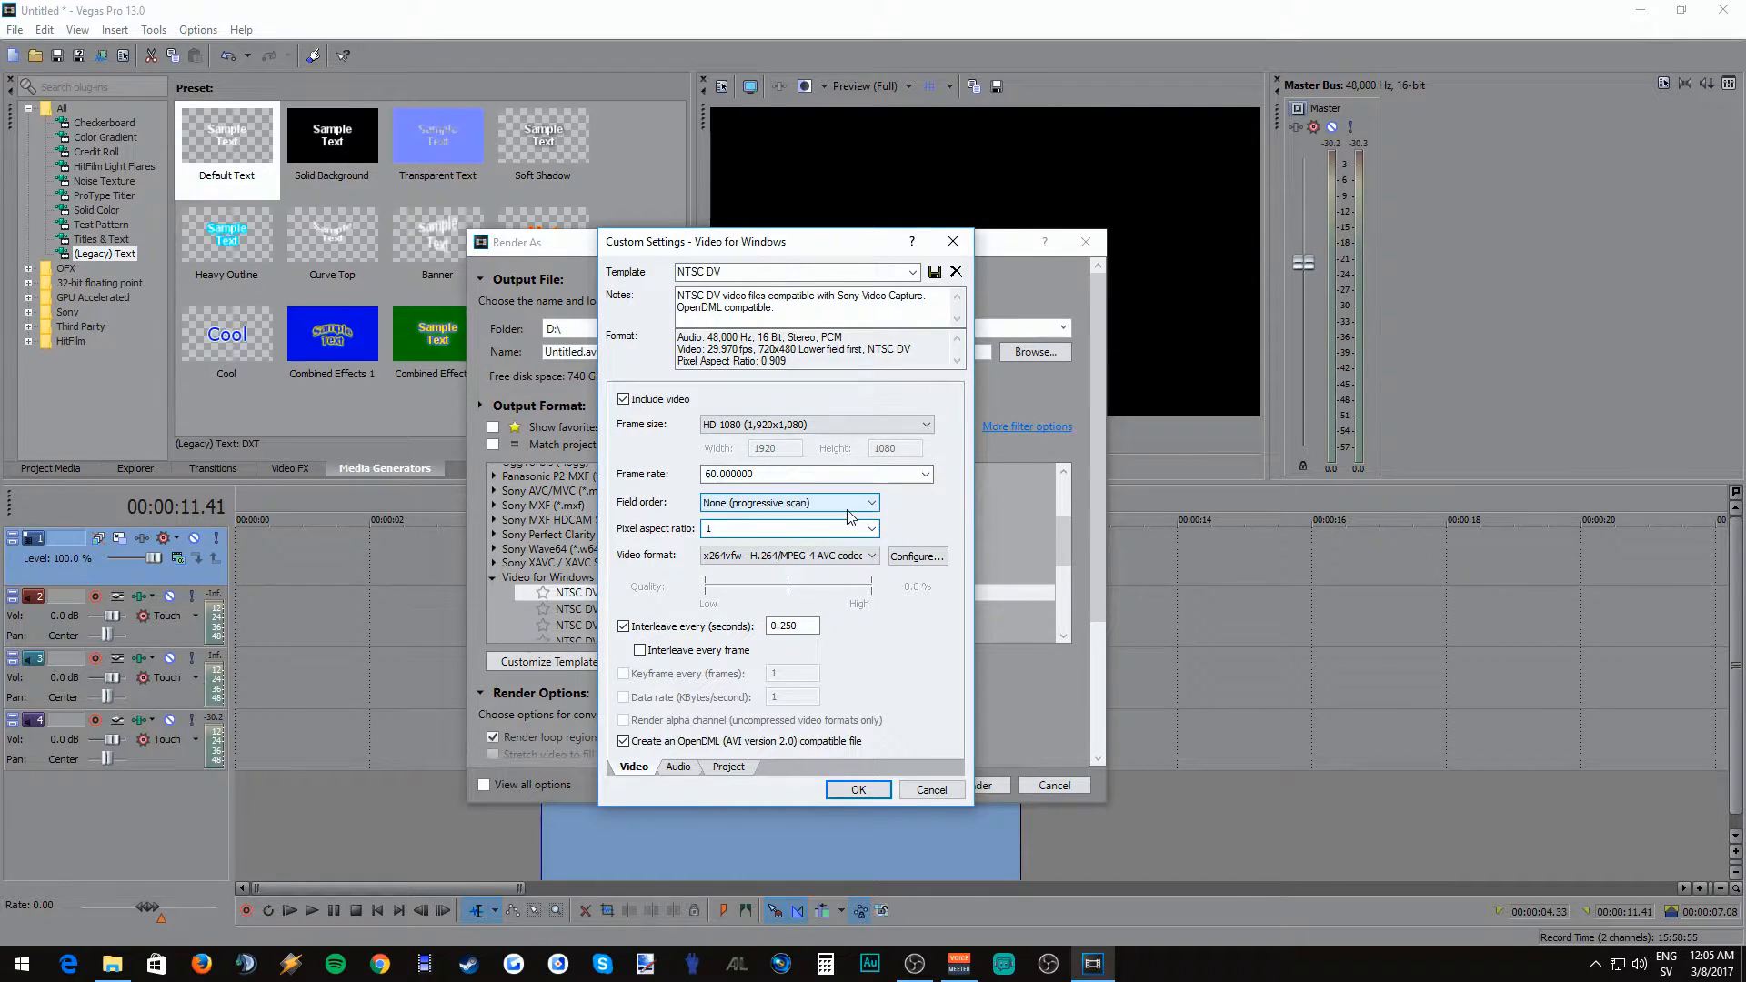
{"action": "left_click", "coordinate": [916, 556]}
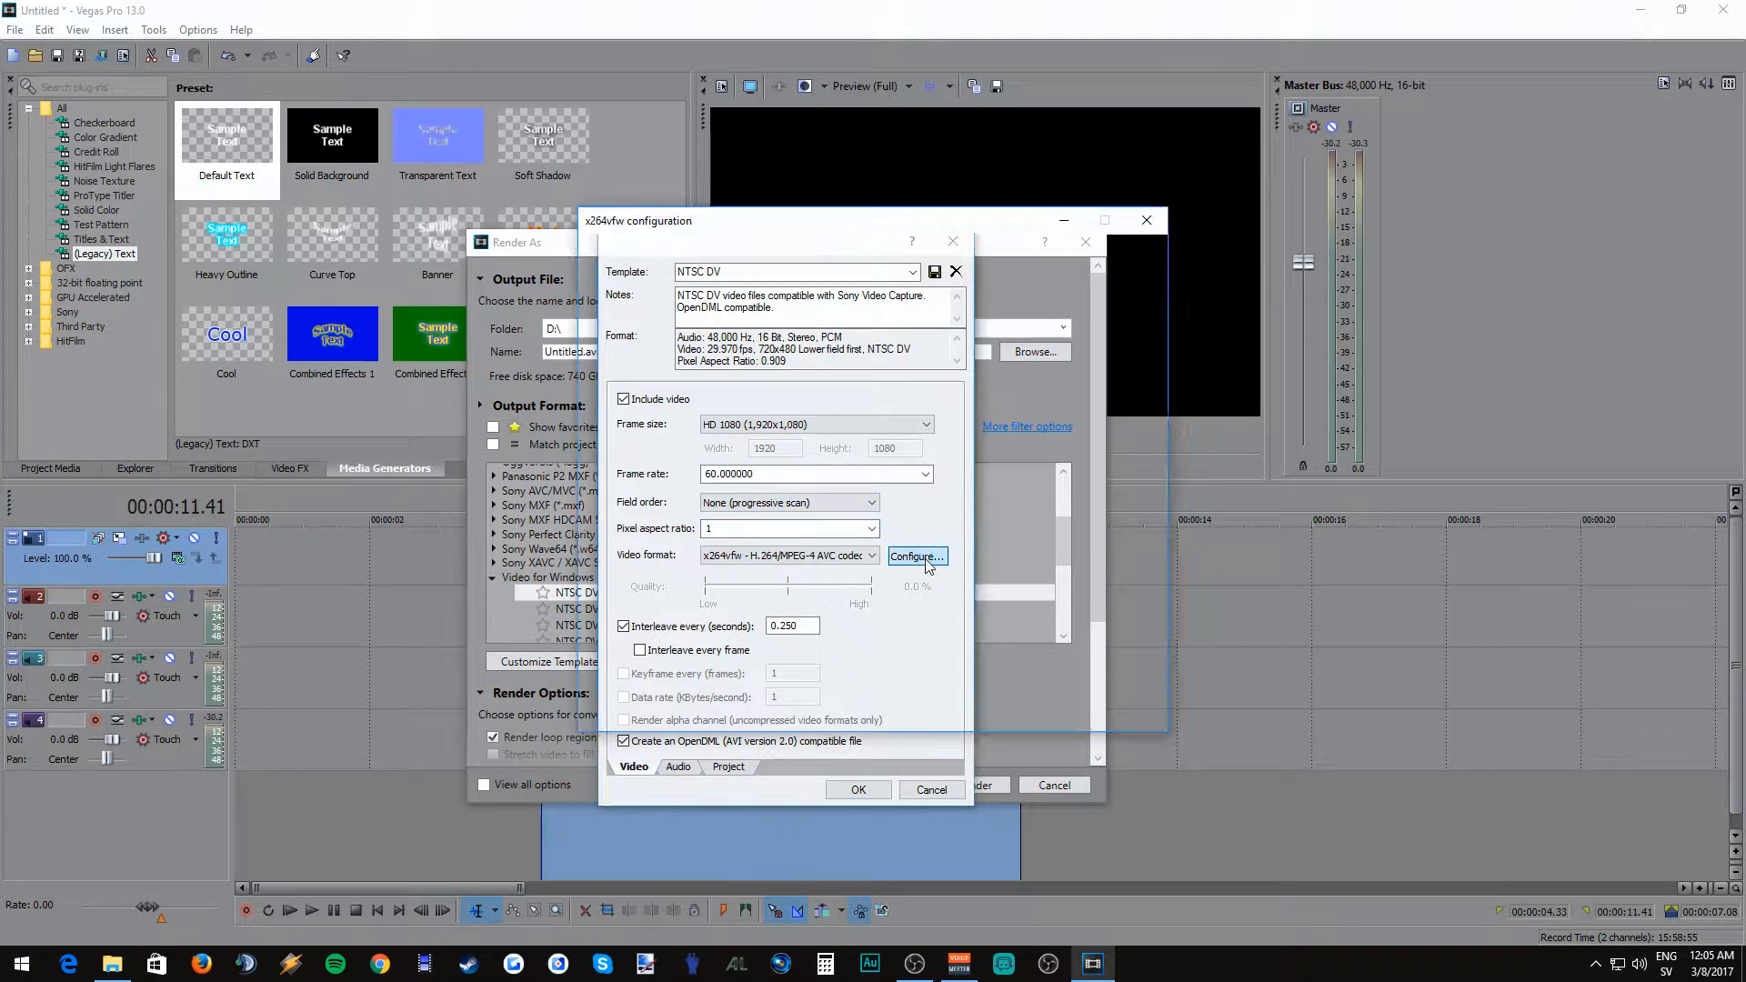
Step: Open the x264vfw encoder configuration from the Video settings
{"action": "left_click", "coordinate": [914, 556]}
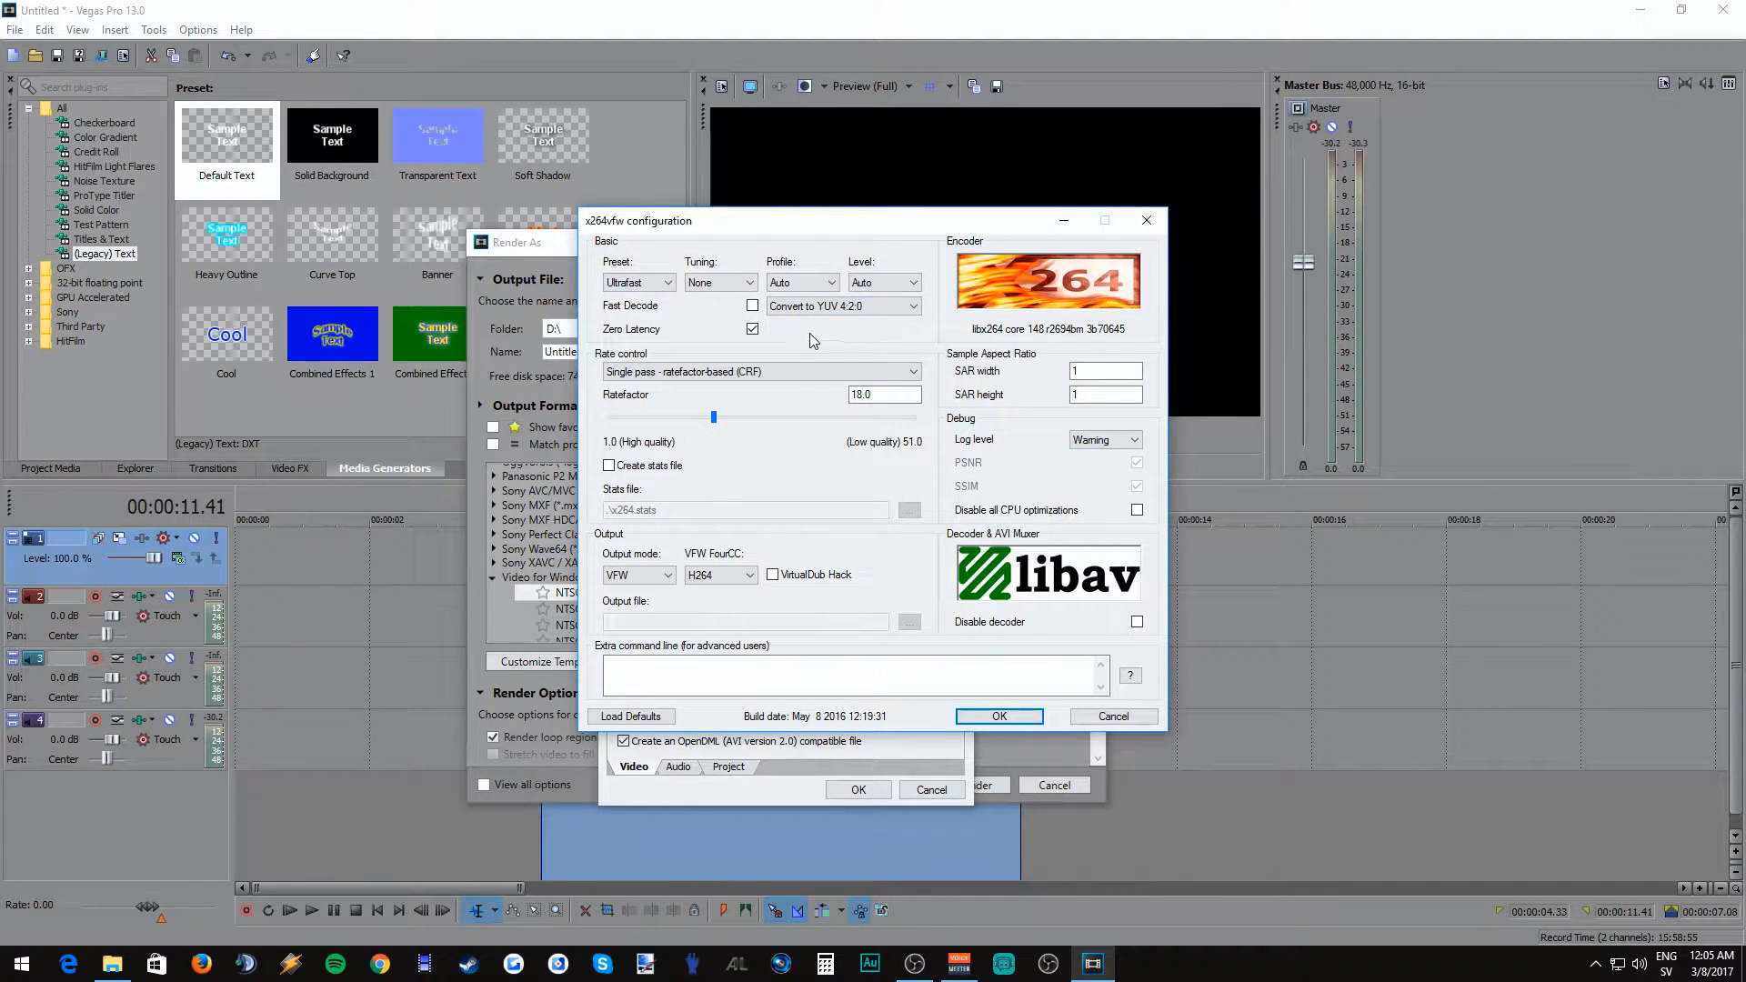
{"action": "mouse_move", "coordinate": [753, 328]}
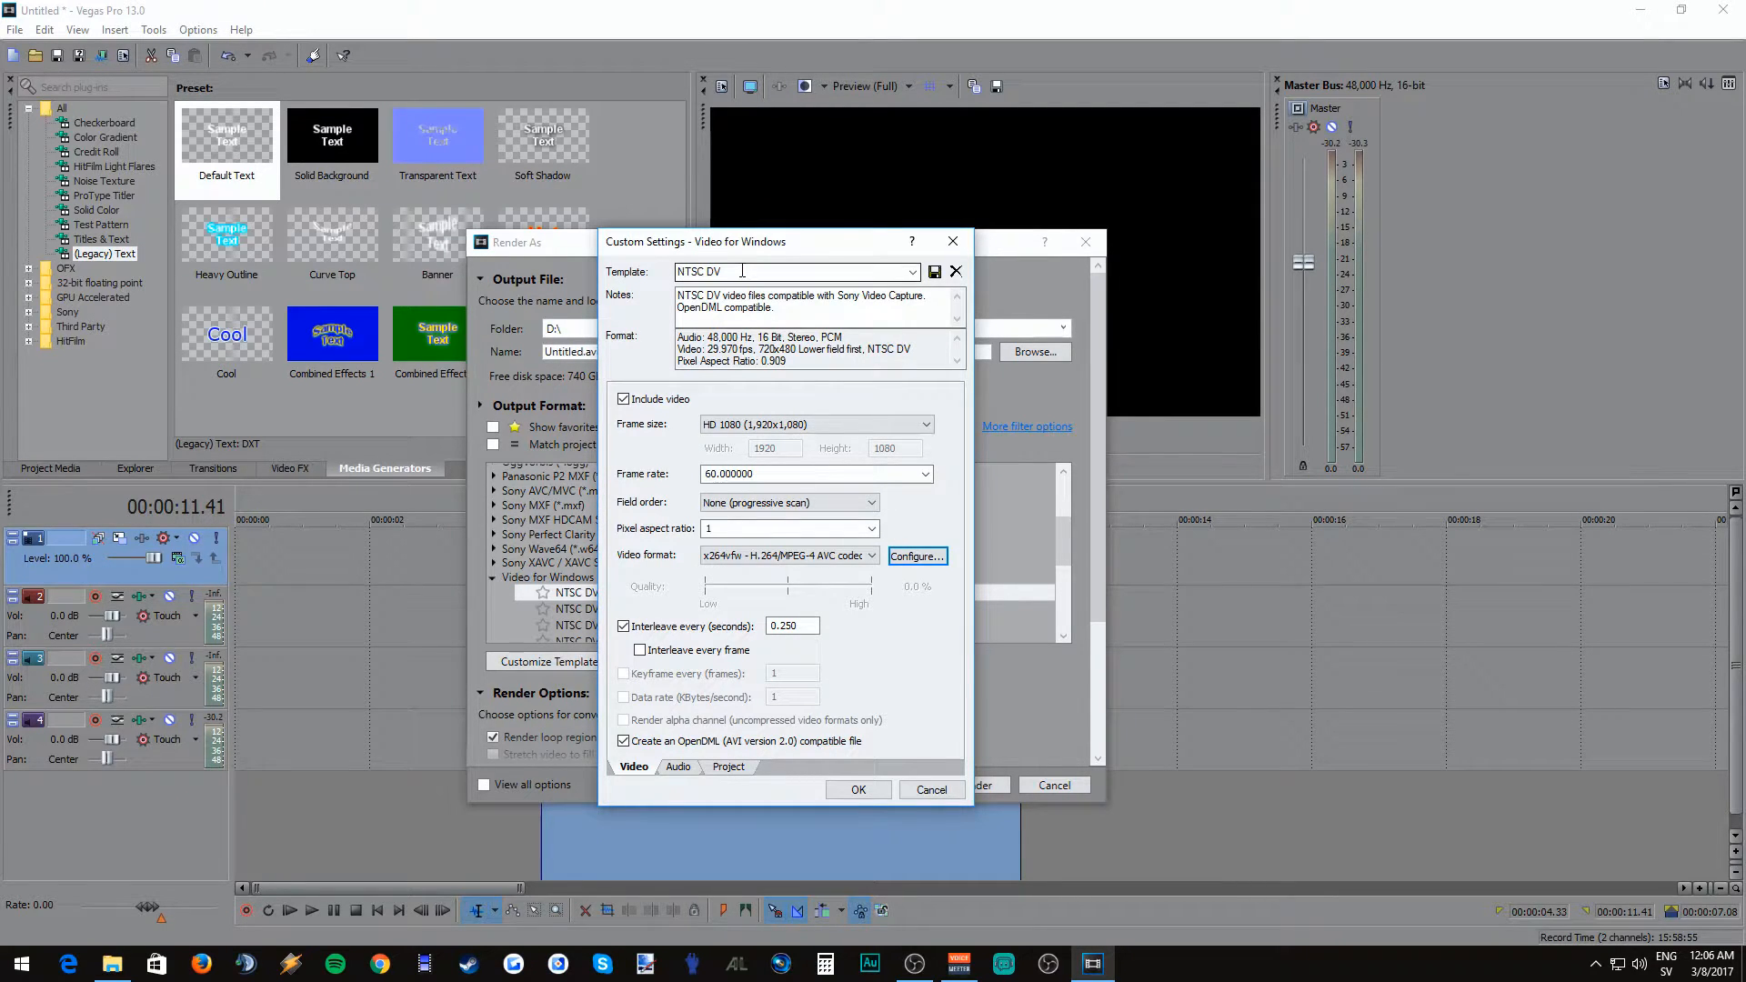
Step: Save the custom settings as template 'H264render option!' and confirm
{"action": "triple_click", "coordinate": [741, 272]}
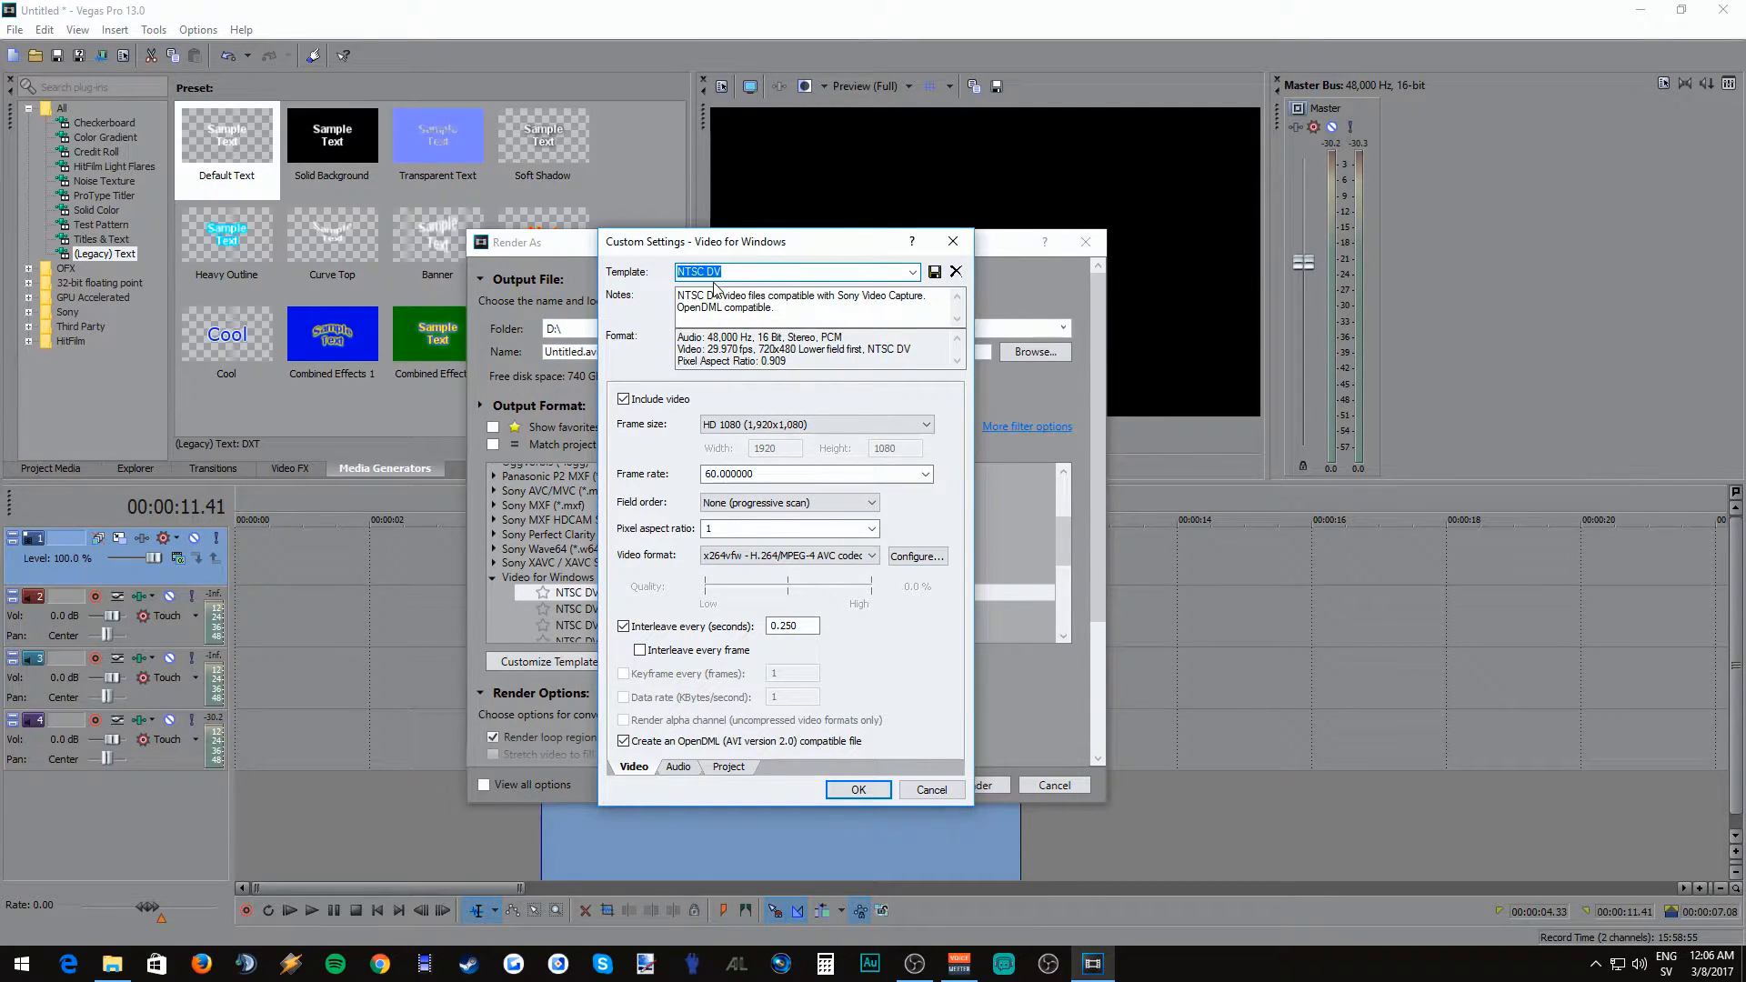
{"action": "type", "text": "H264render option1"}
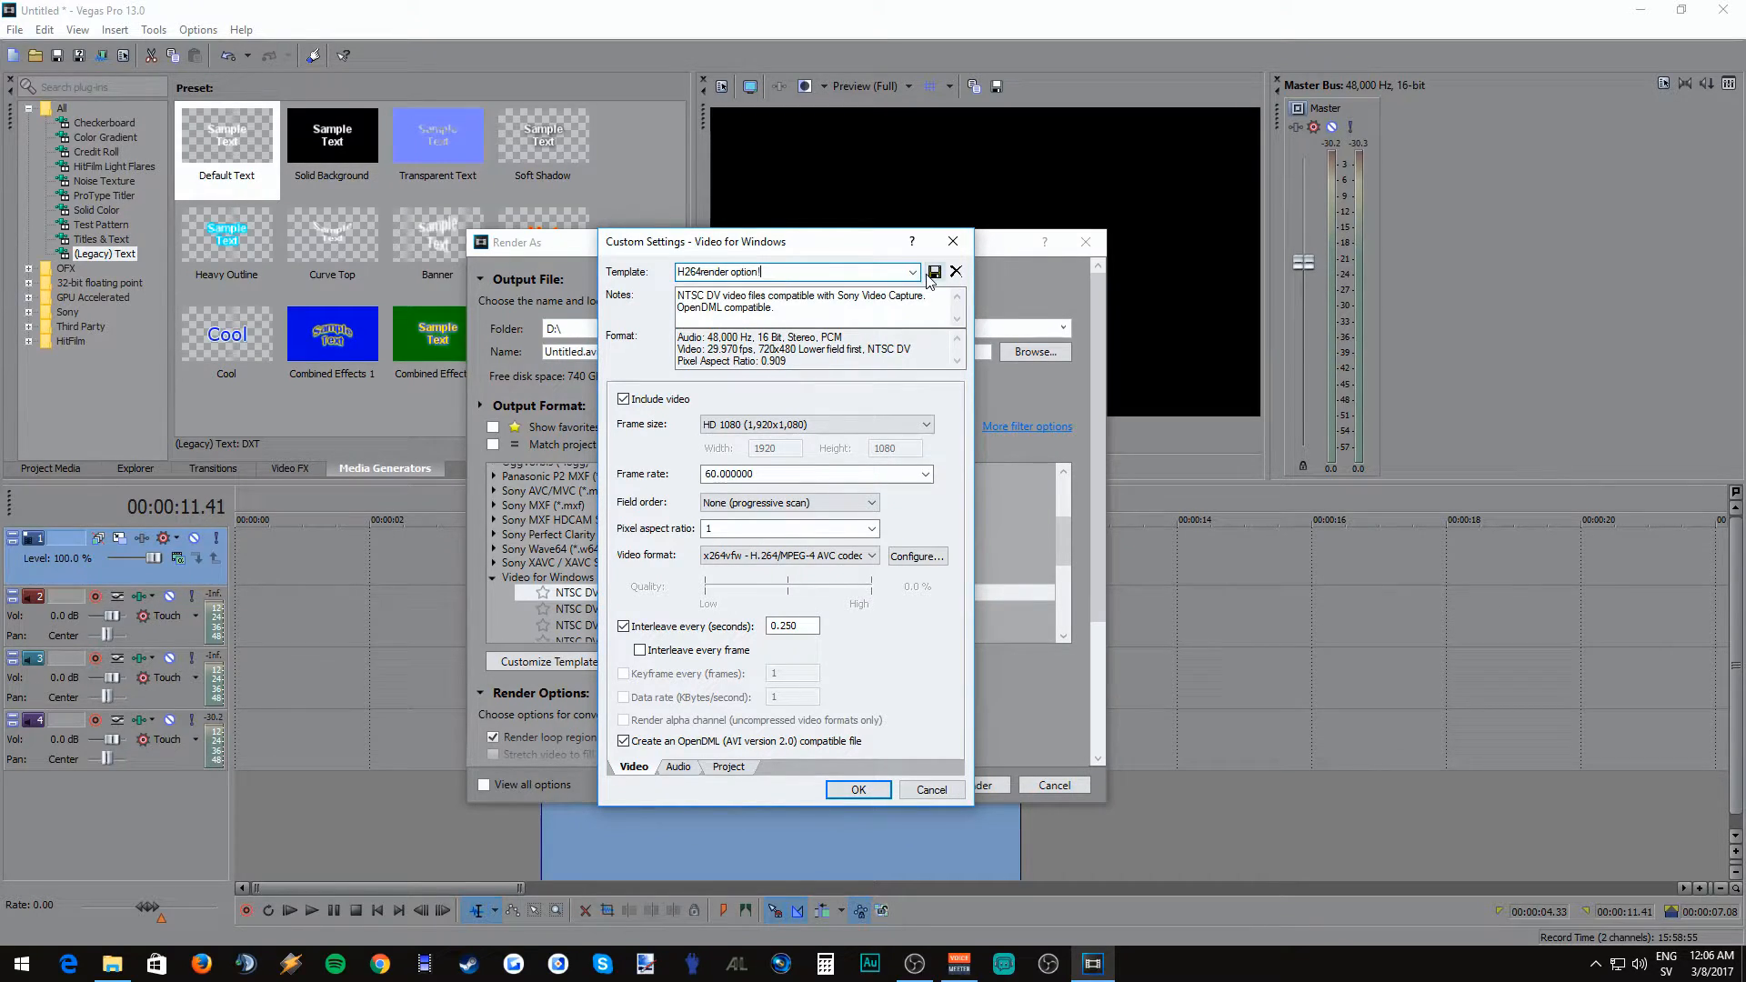
{"action": "left_click", "coordinate": [933, 271]}
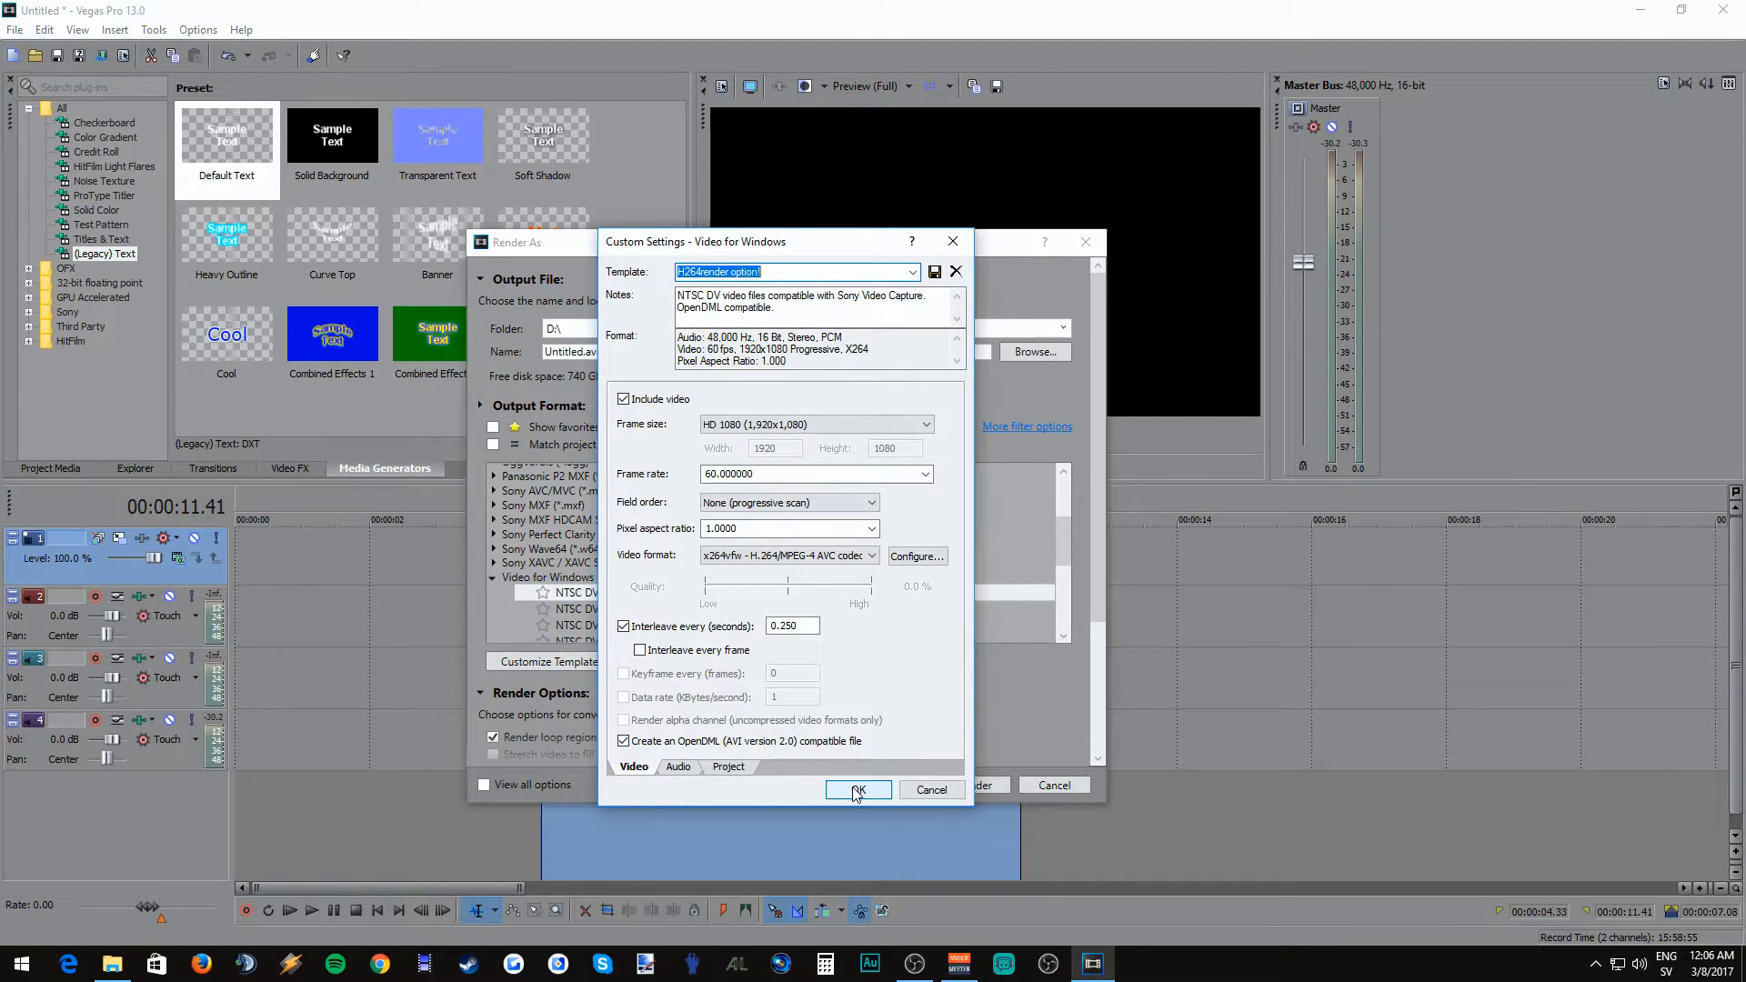
{"action": "left_click", "coordinate": [858, 790]}
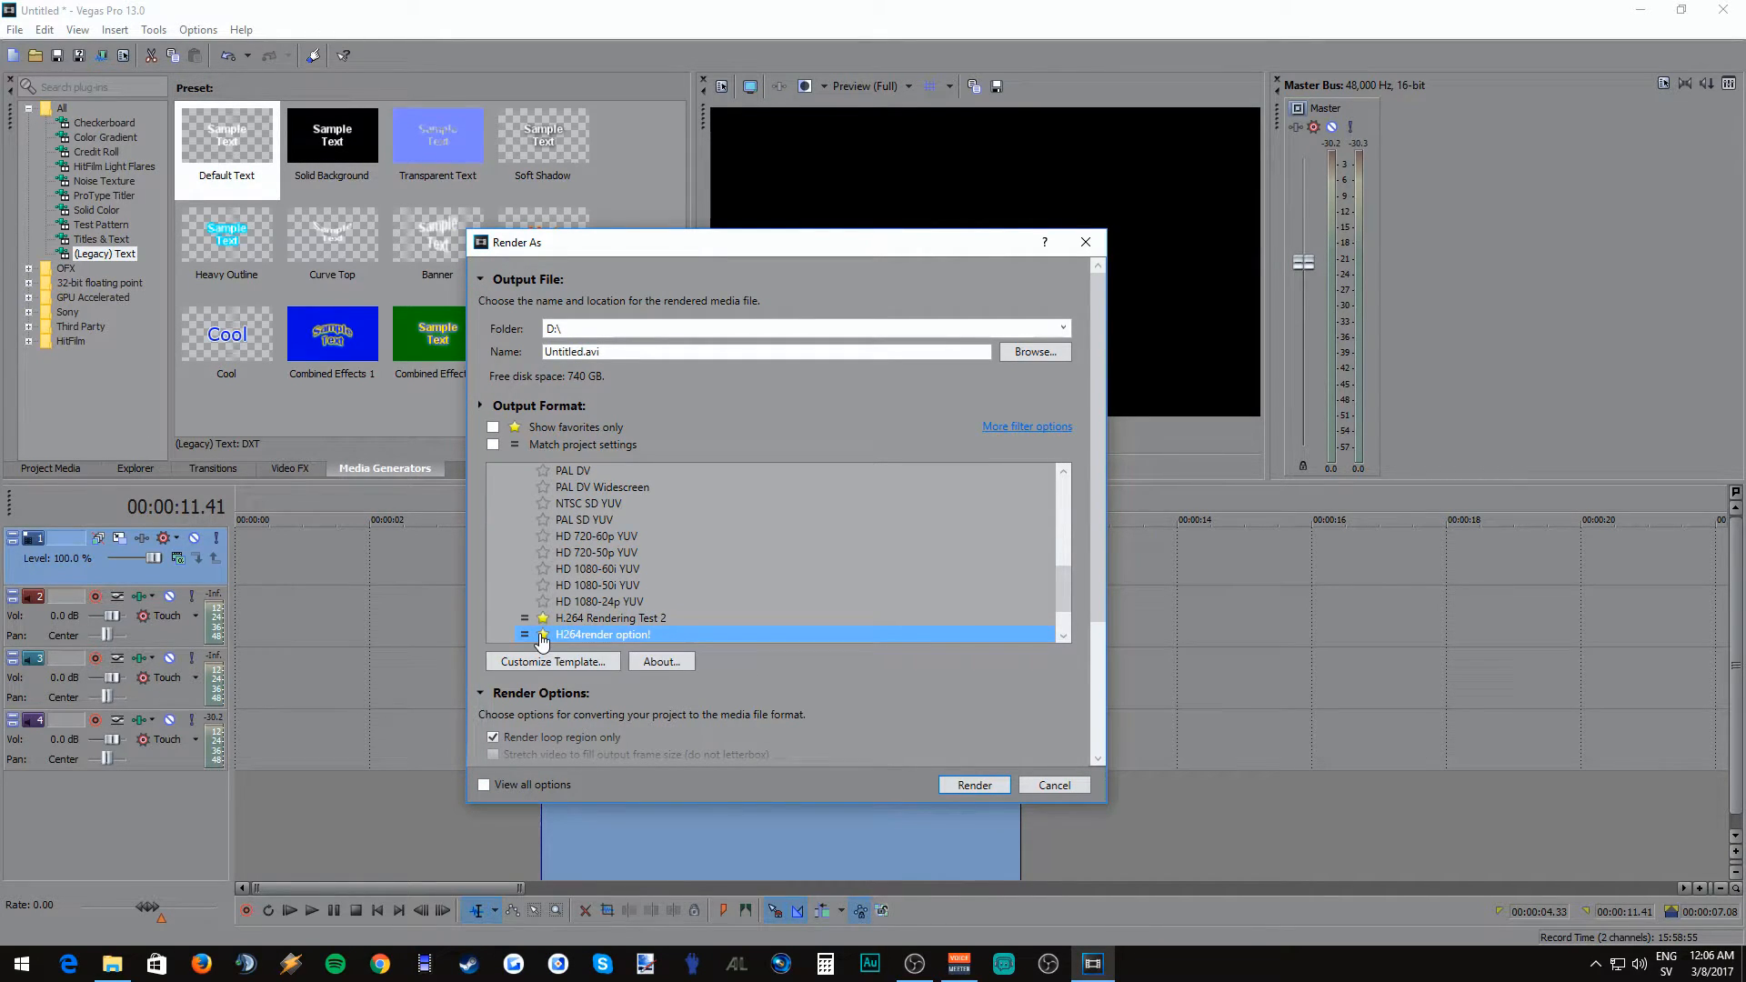
Step: Render 'Testfile' with the H264render option! template
{"action": "left_click", "coordinate": [493, 428]}
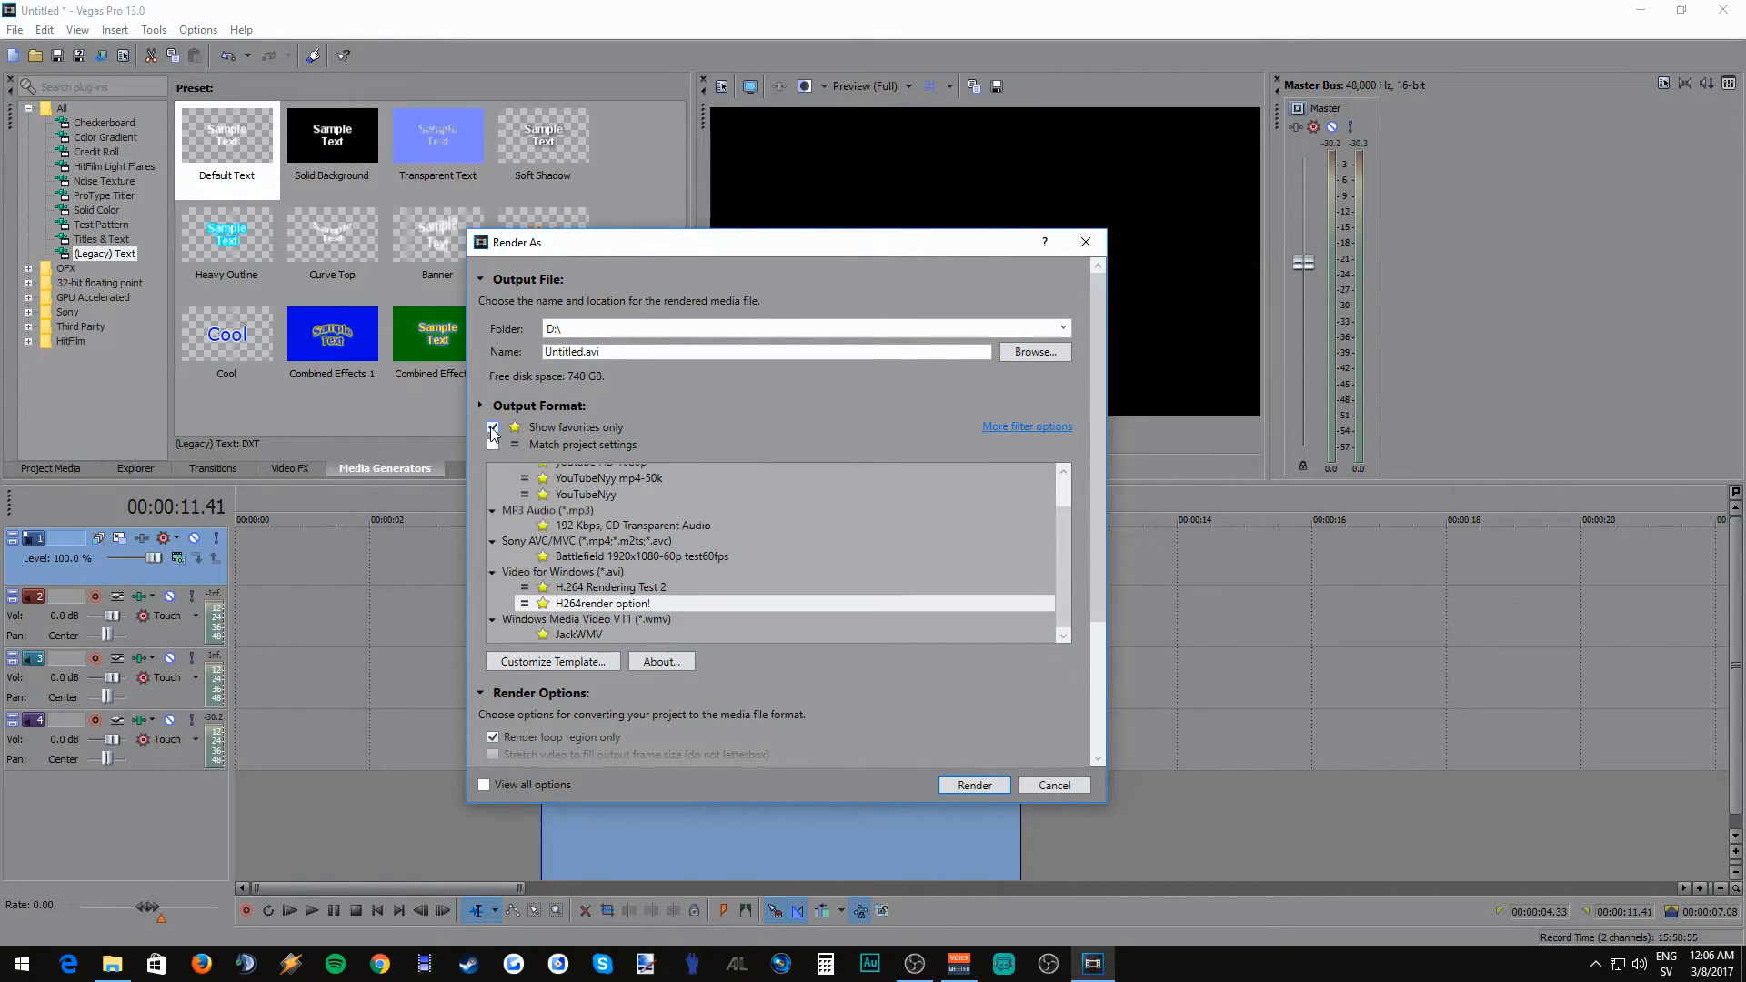
{"action": "left_click", "coordinate": [492, 427]}
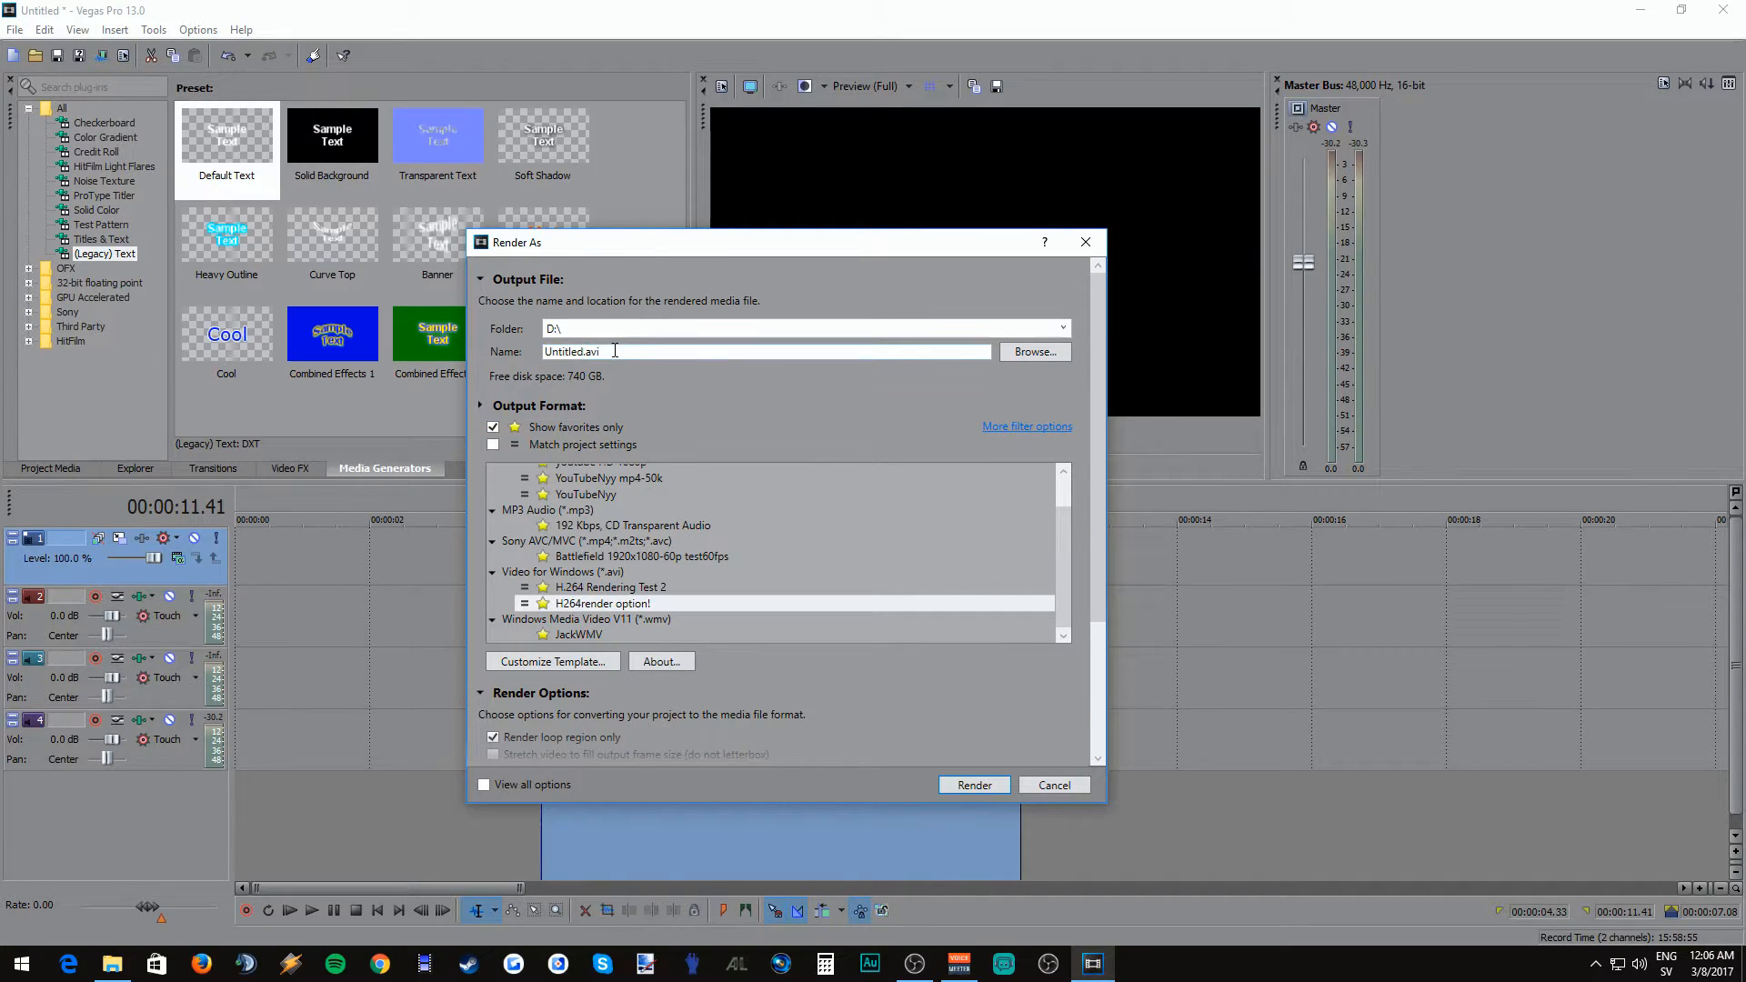
{"action": "type", "text": "Test"}
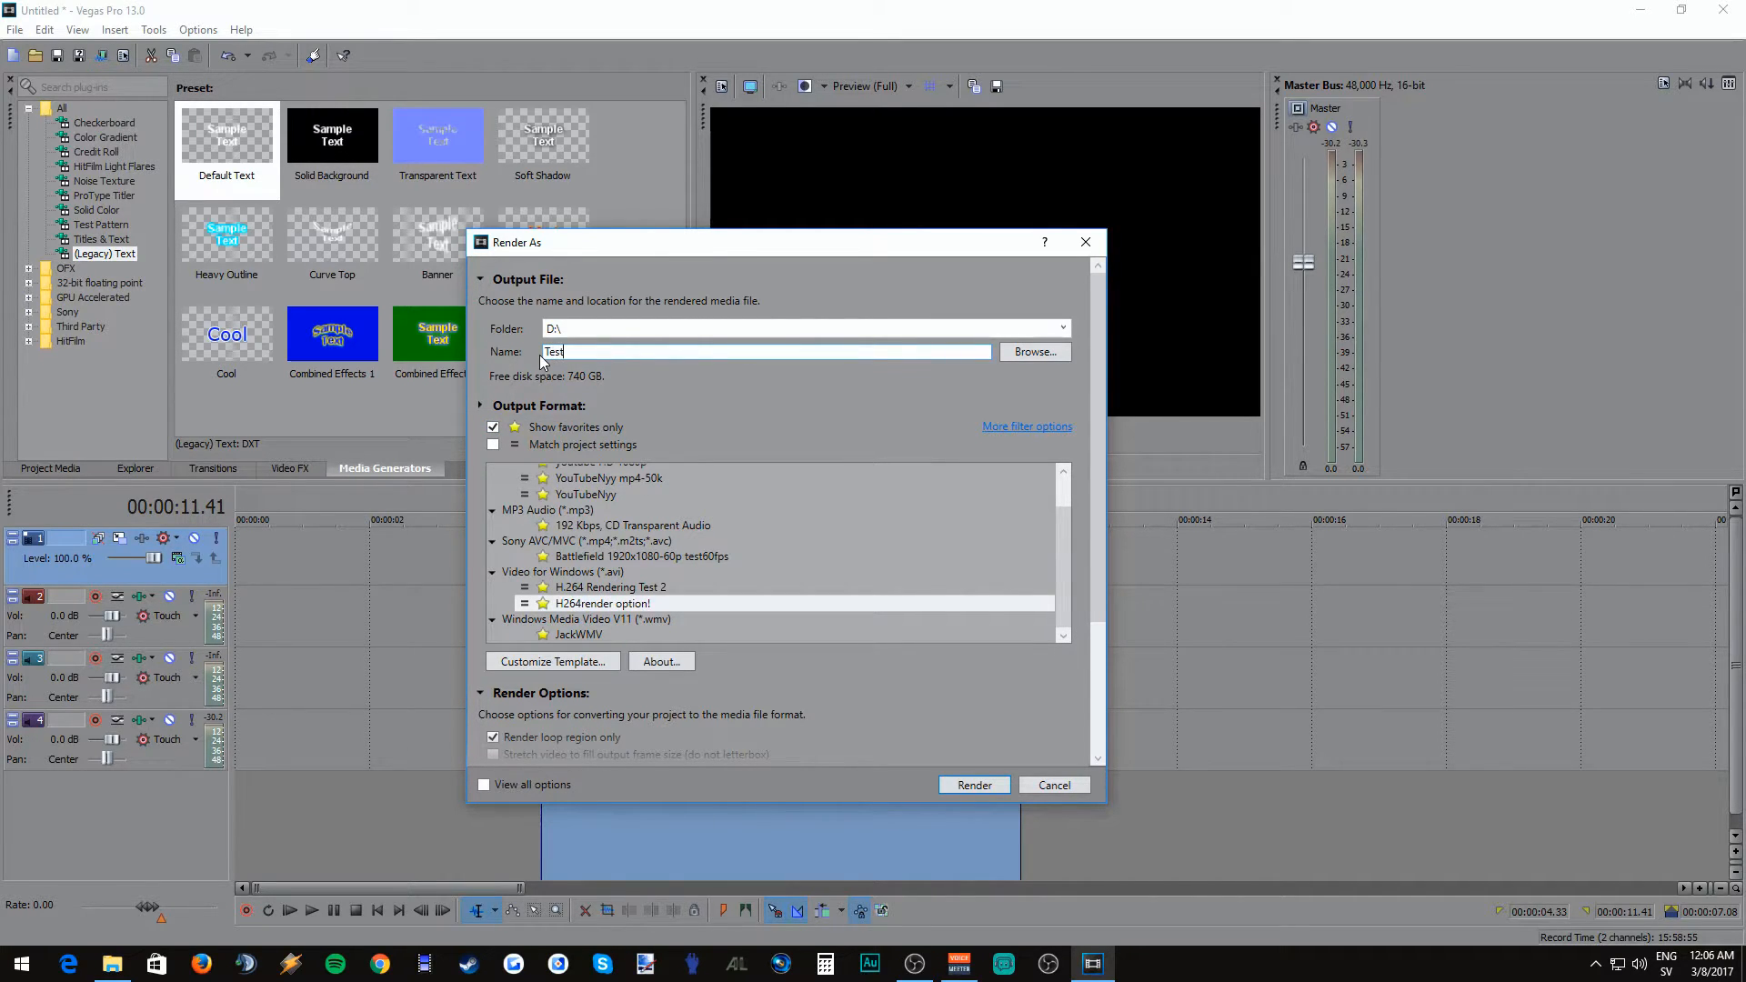
{"action": "mouse_move", "coordinate": [731, 388]}
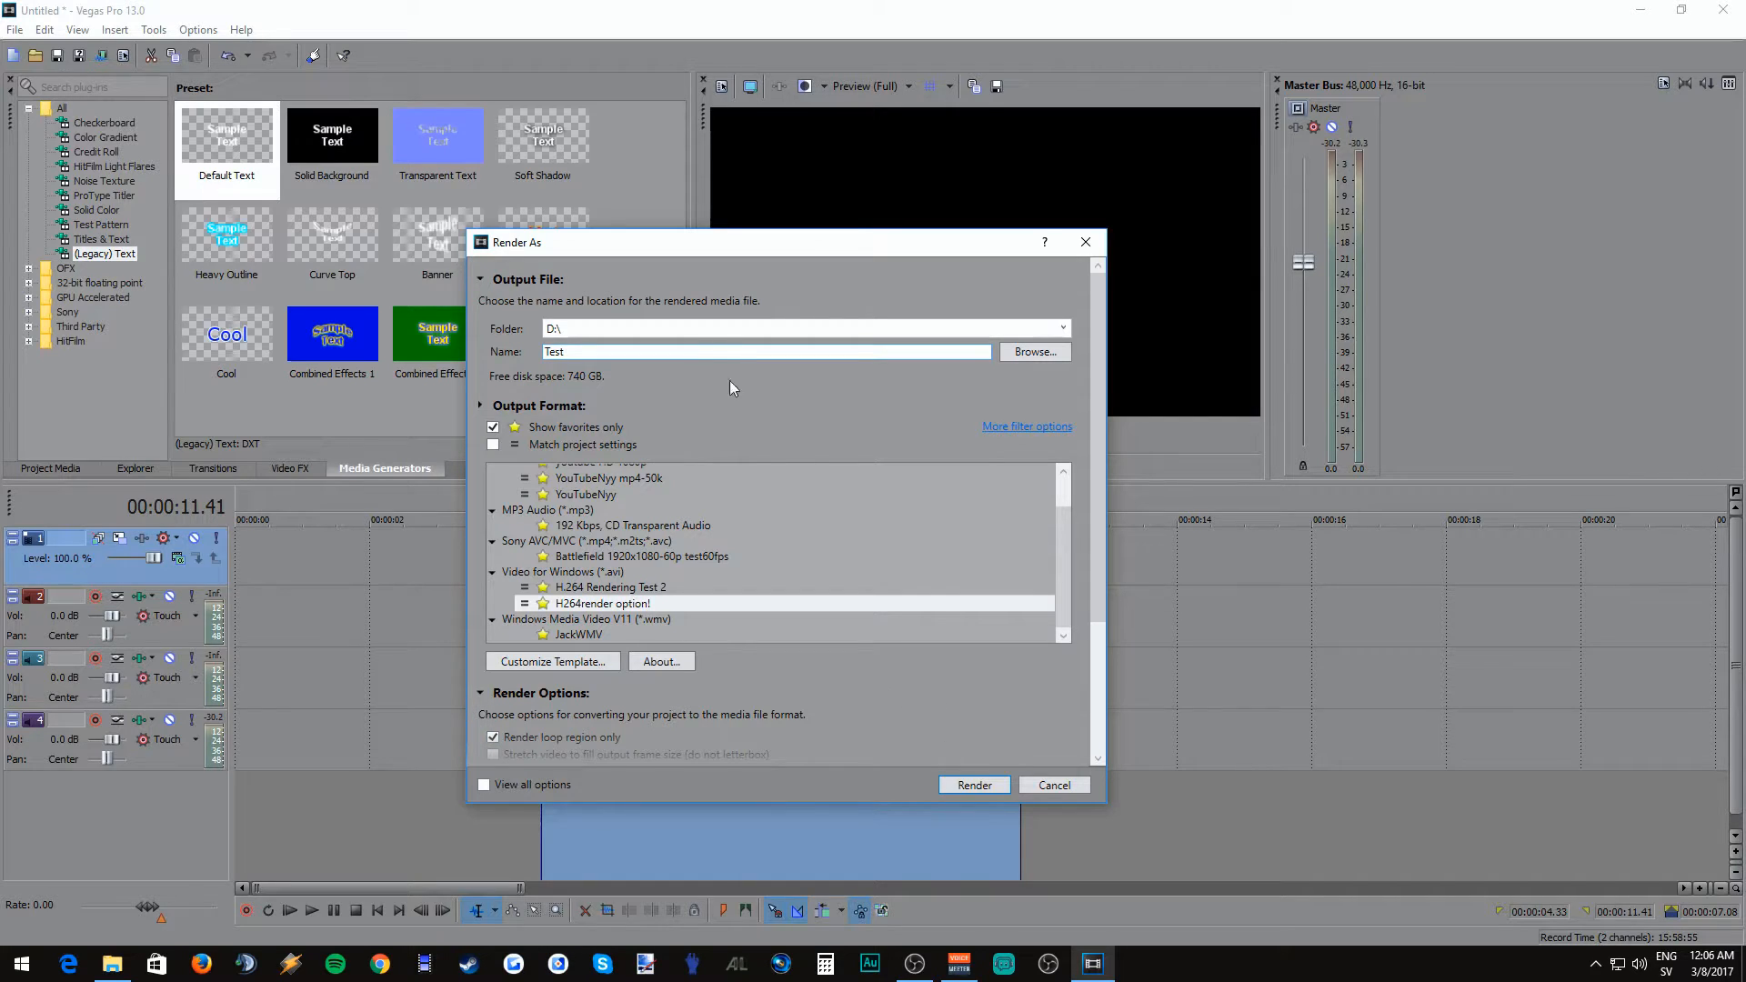
{"action": "type", "text": "file"}
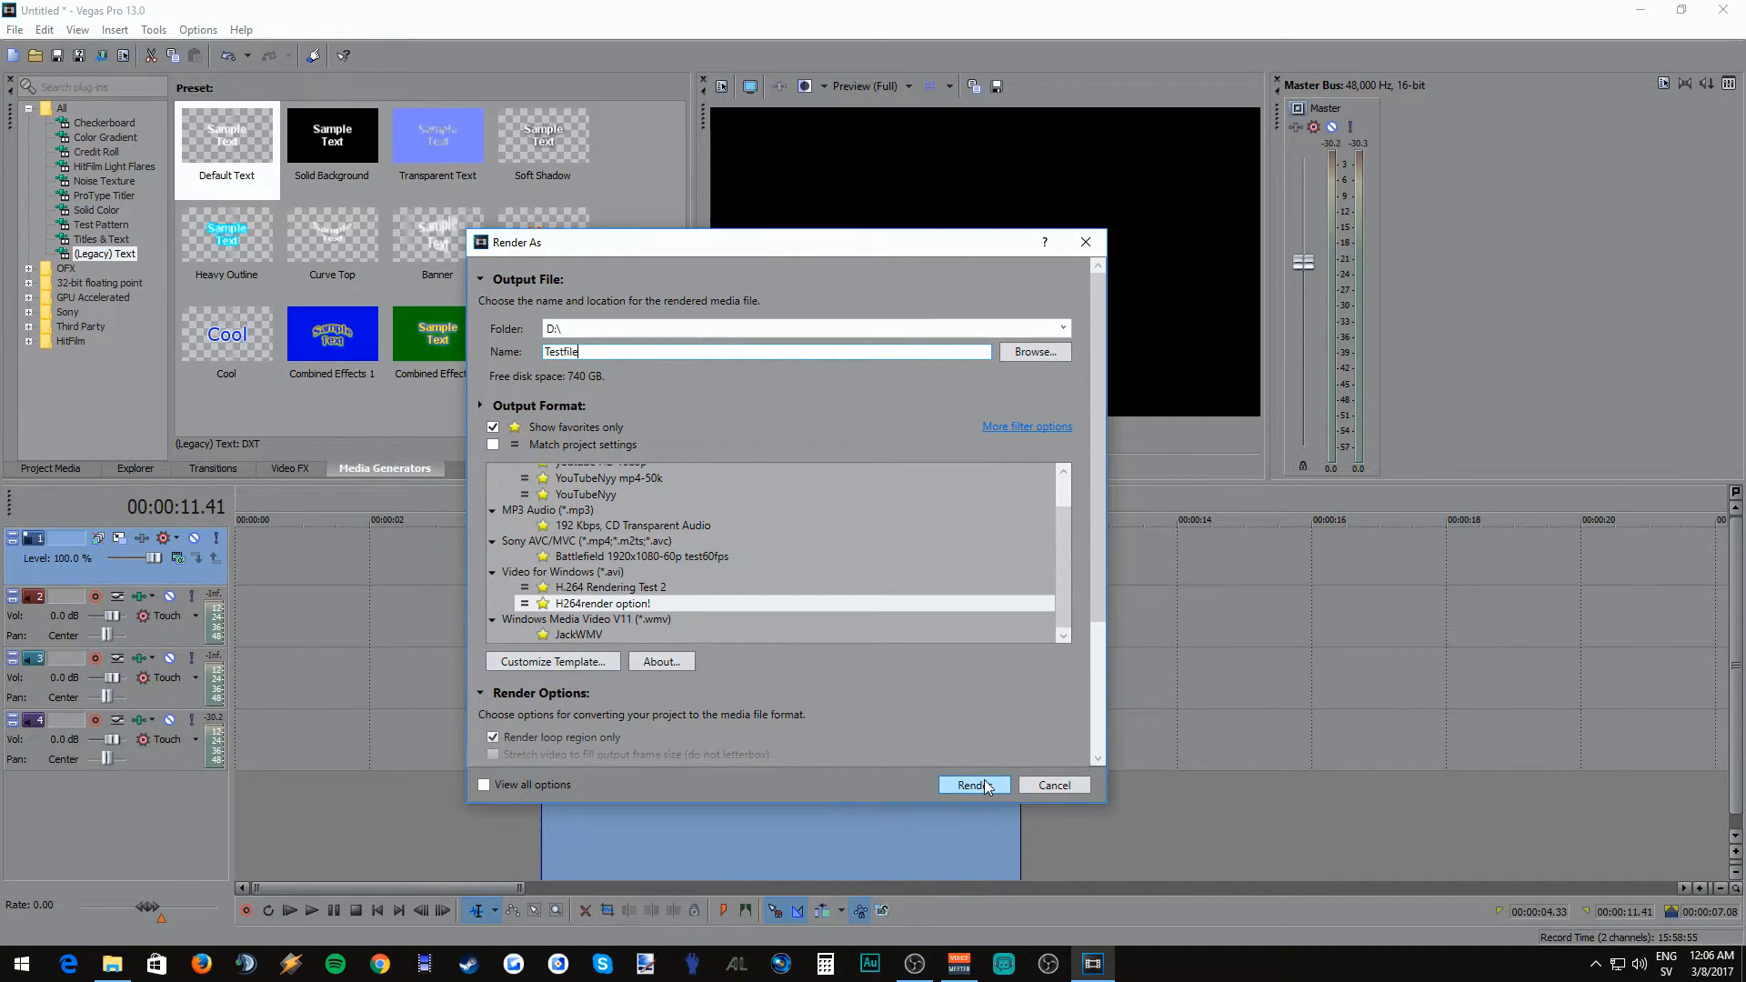
{"action": "left_click", "coordinate": [972, 785]}
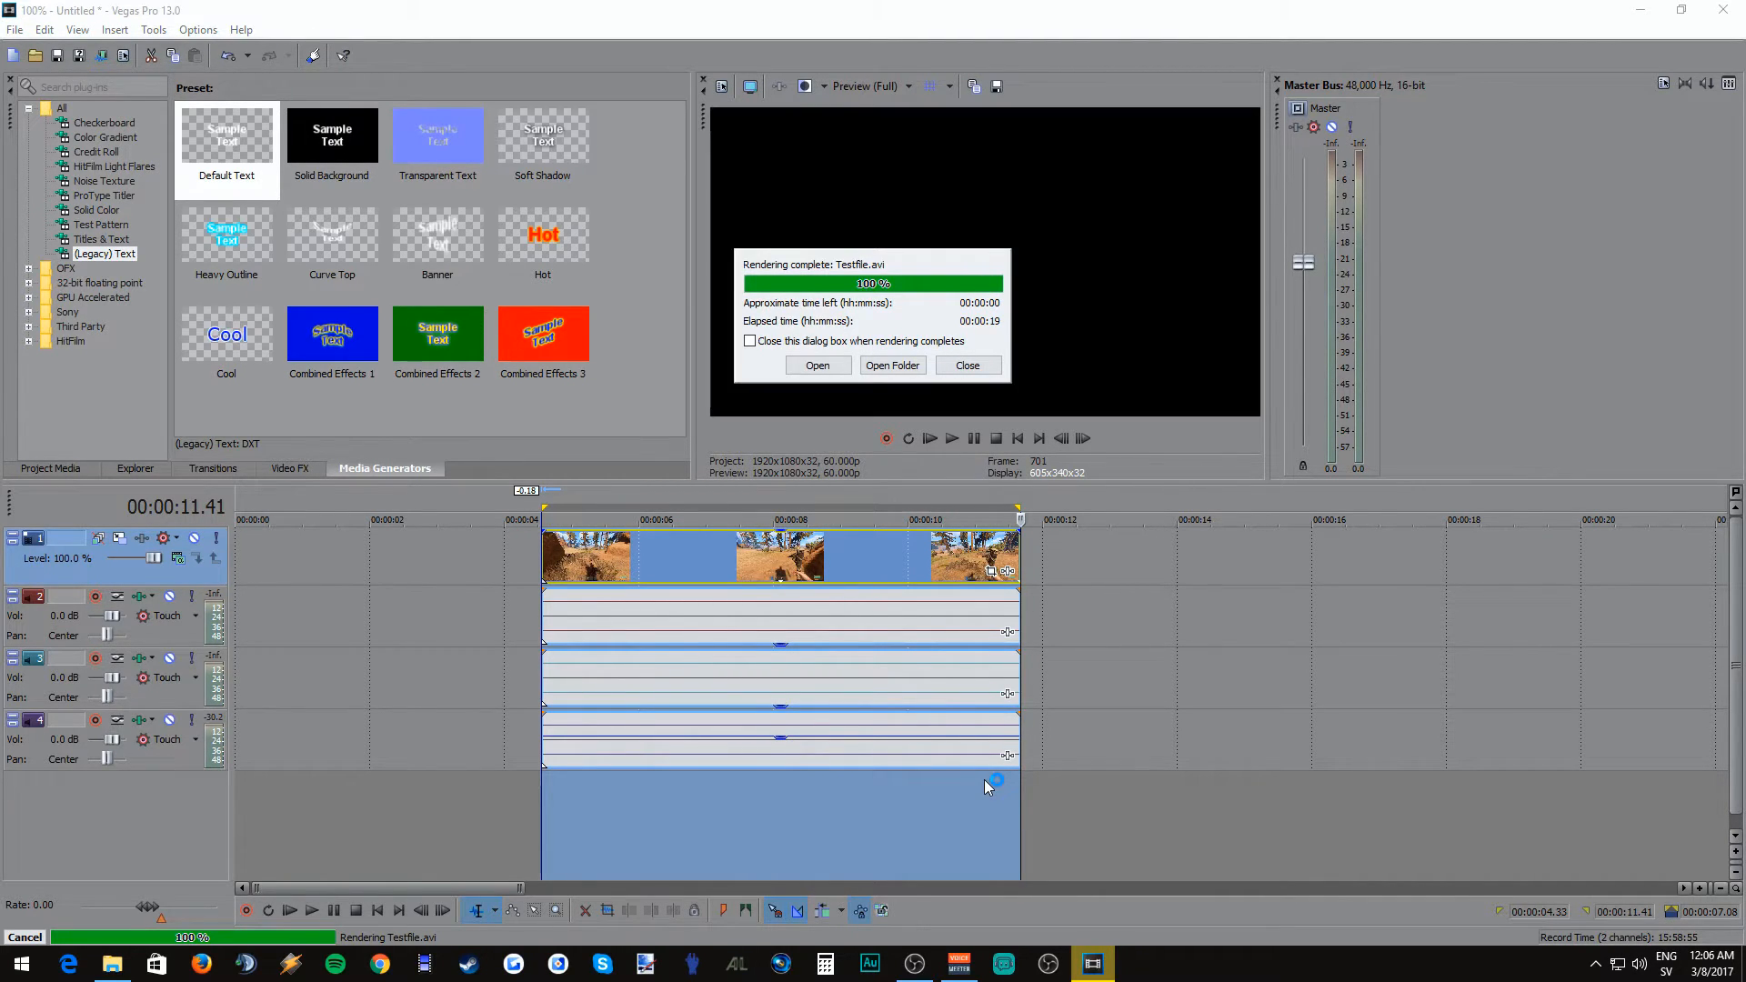
Step: Dismiss the Rendering complete dialog
{"action": "left_click", "coordinate": [966, 365]}
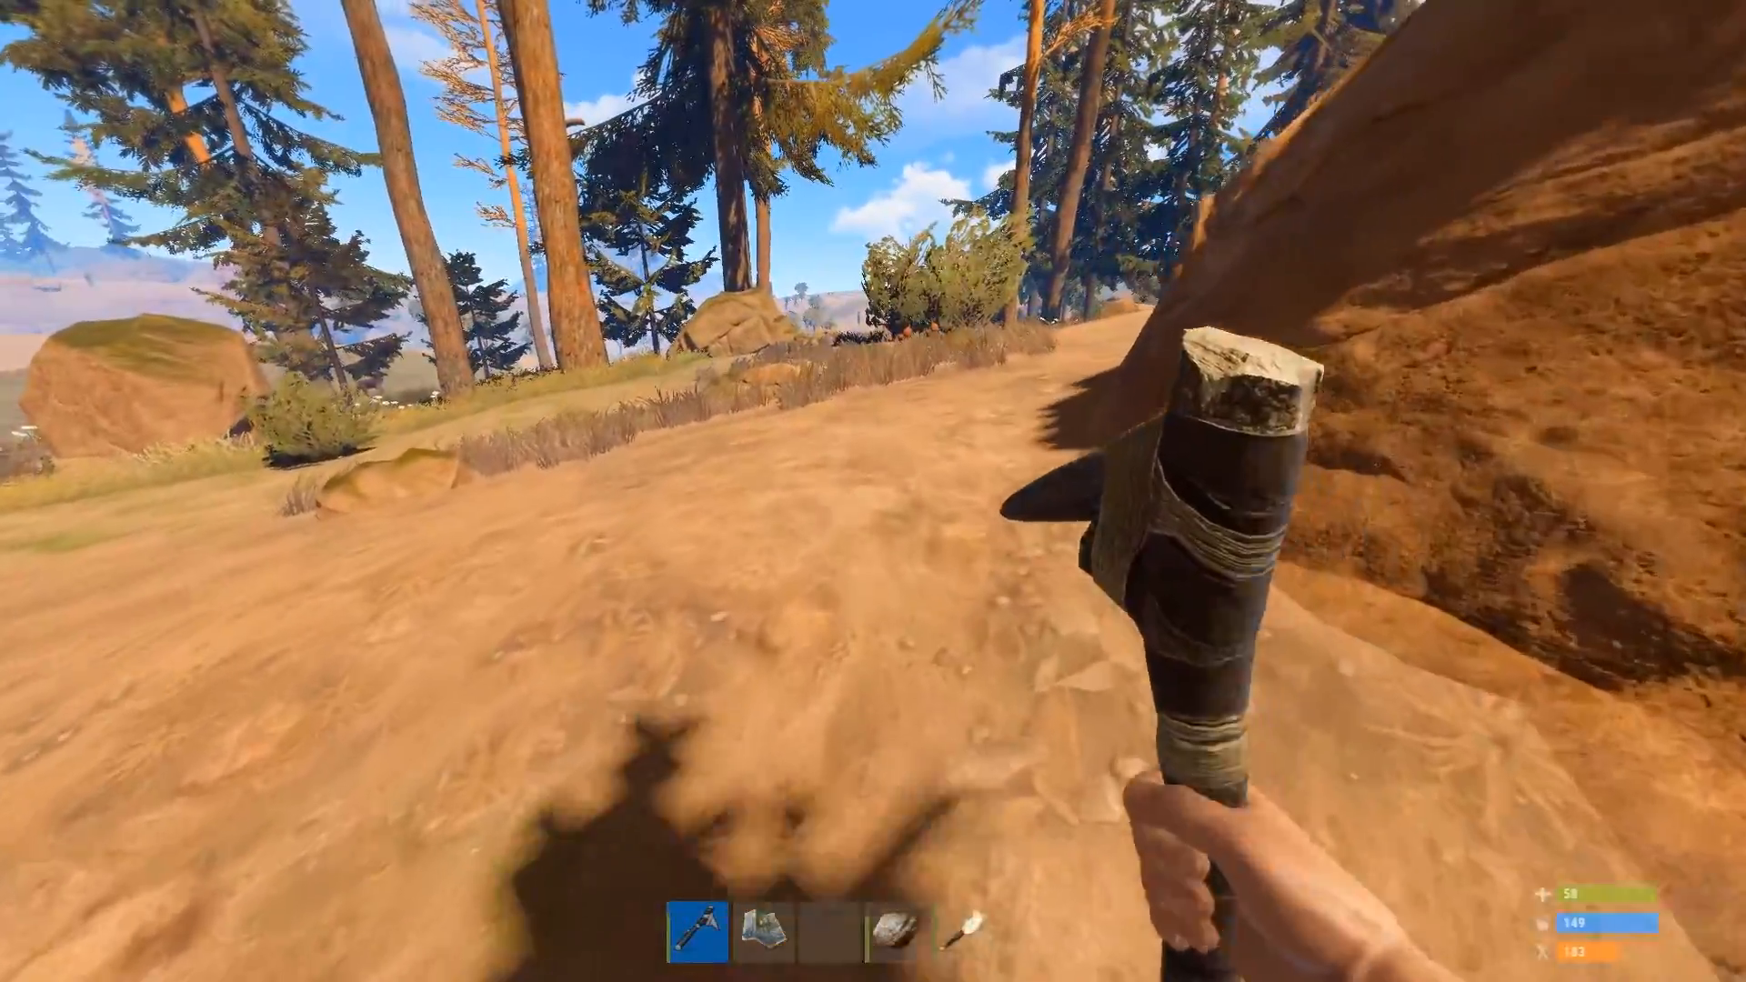
{"action": "mouse_move", "coordinate": [847, 367]}
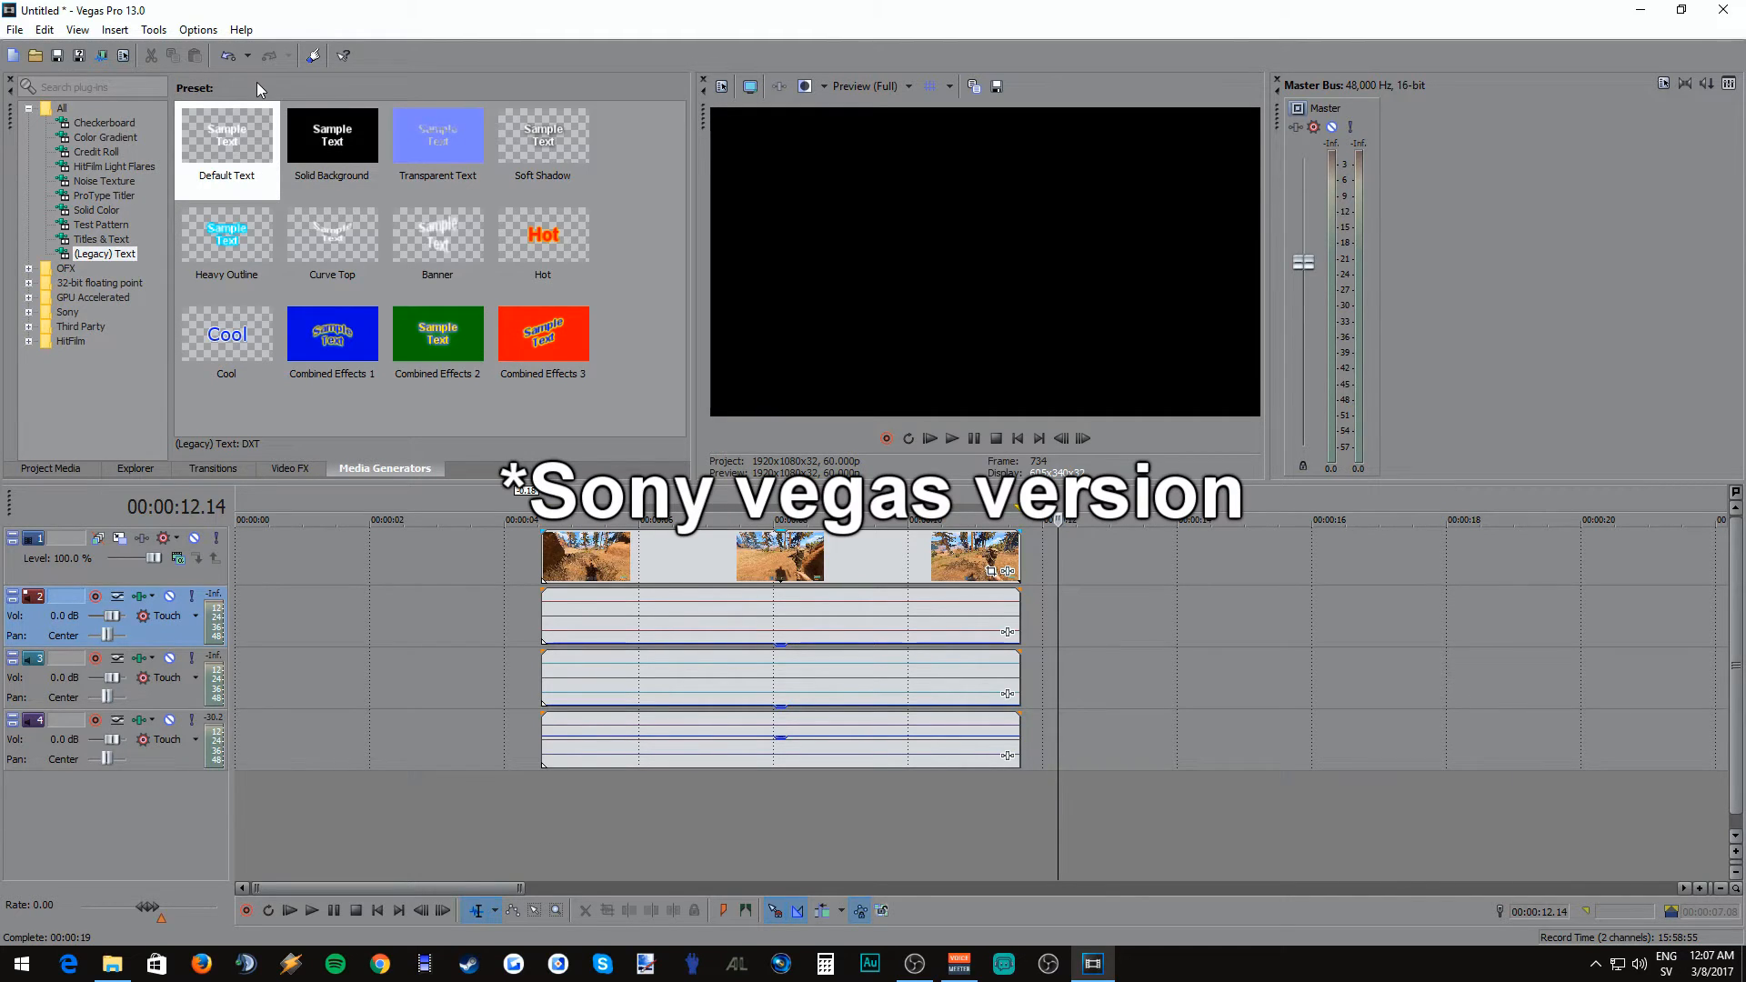
Step: Add a Default Text event and change its text to 'LOVE YOU BYE!!!'
{"action": "double_click", "coordinate": [226, 135]}
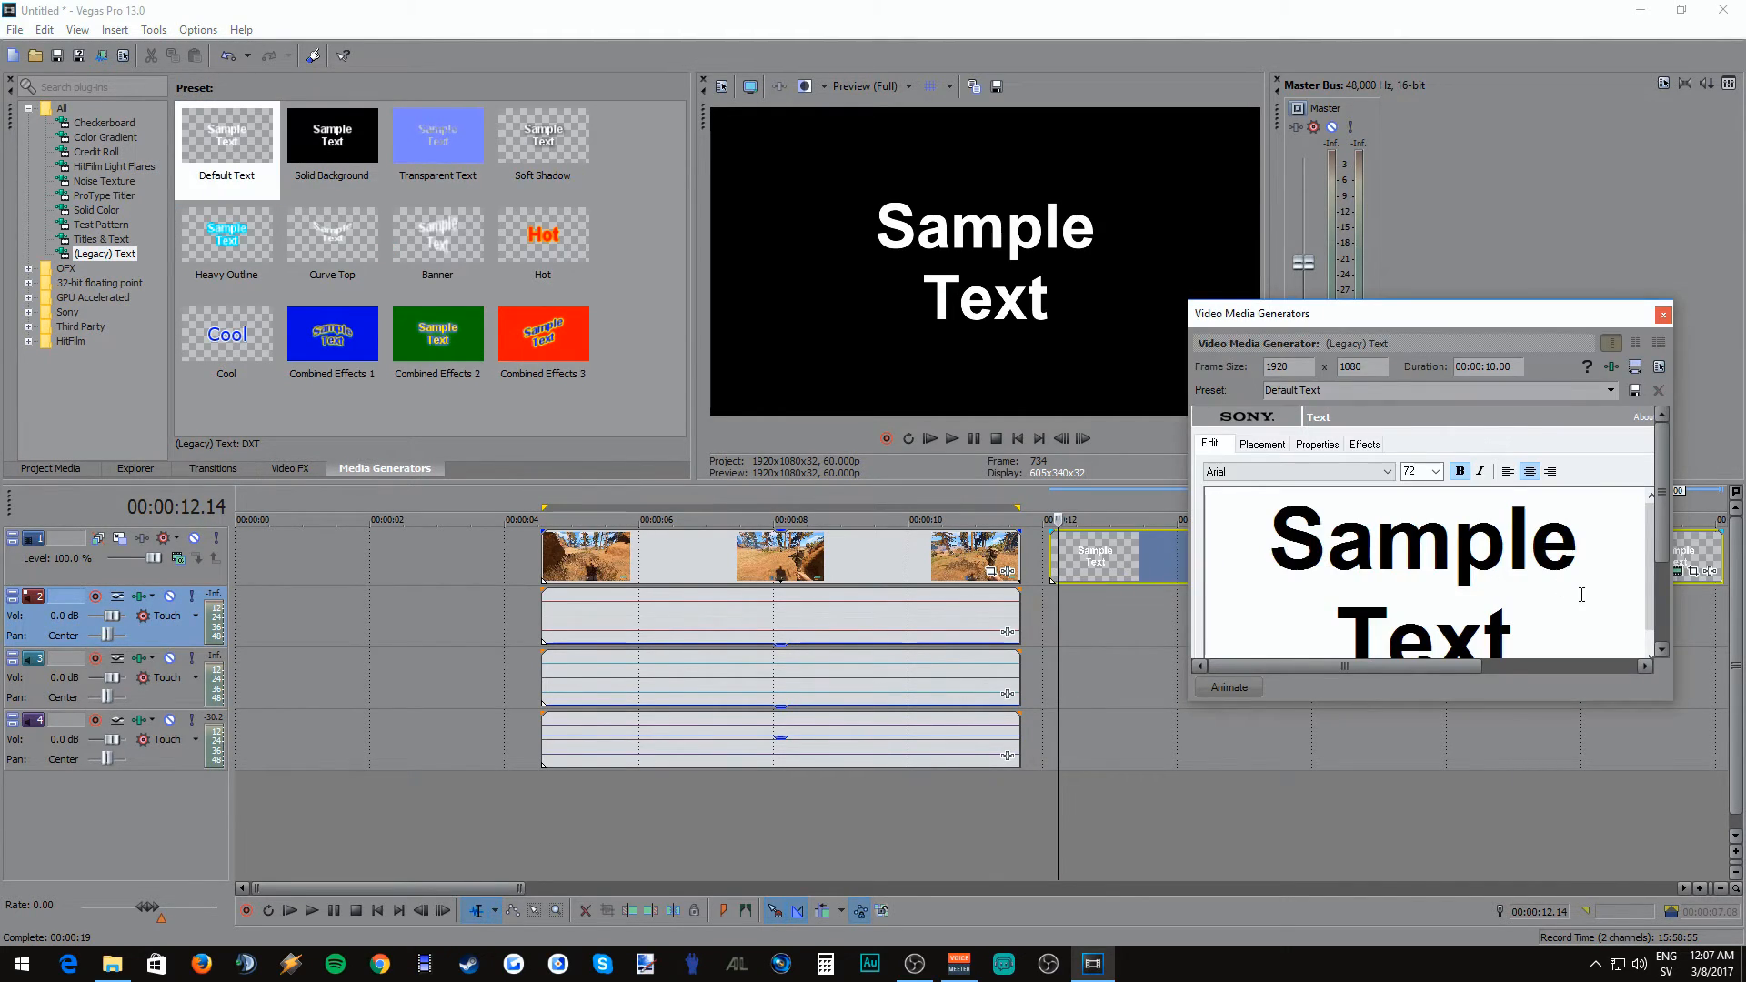
{"action": "type", "text": "LOVE Y"}
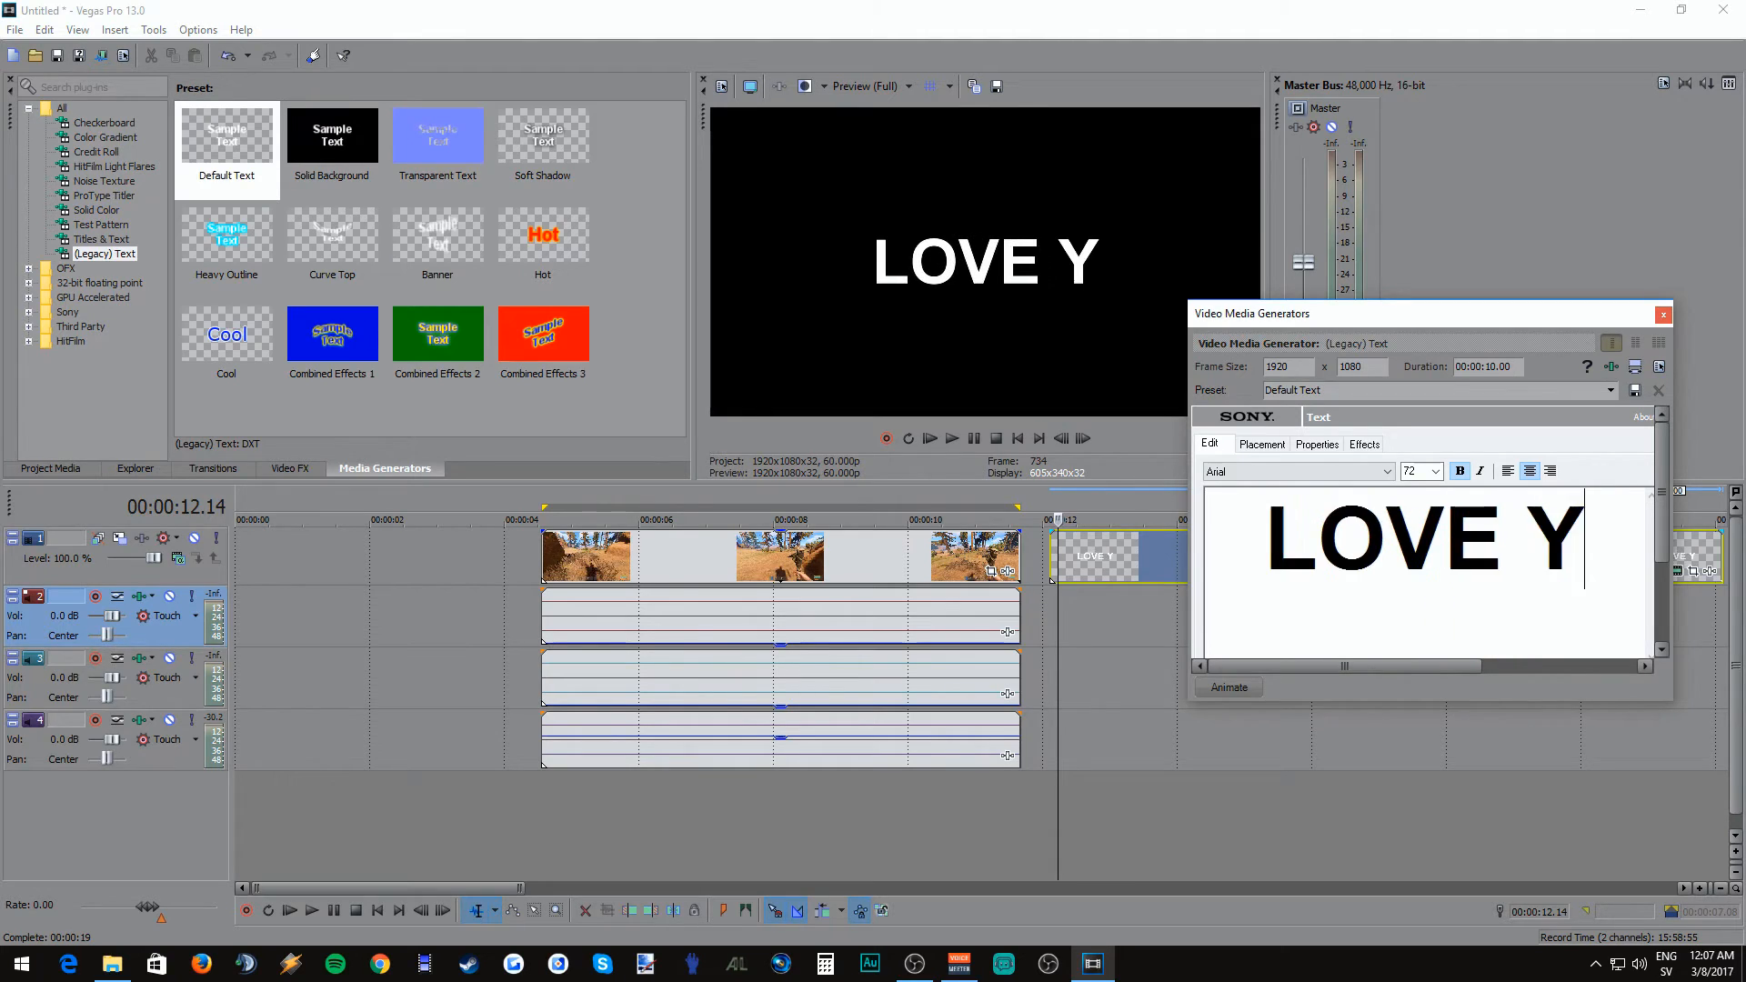
{"action": "type", "text": "OU BYE!!!"}
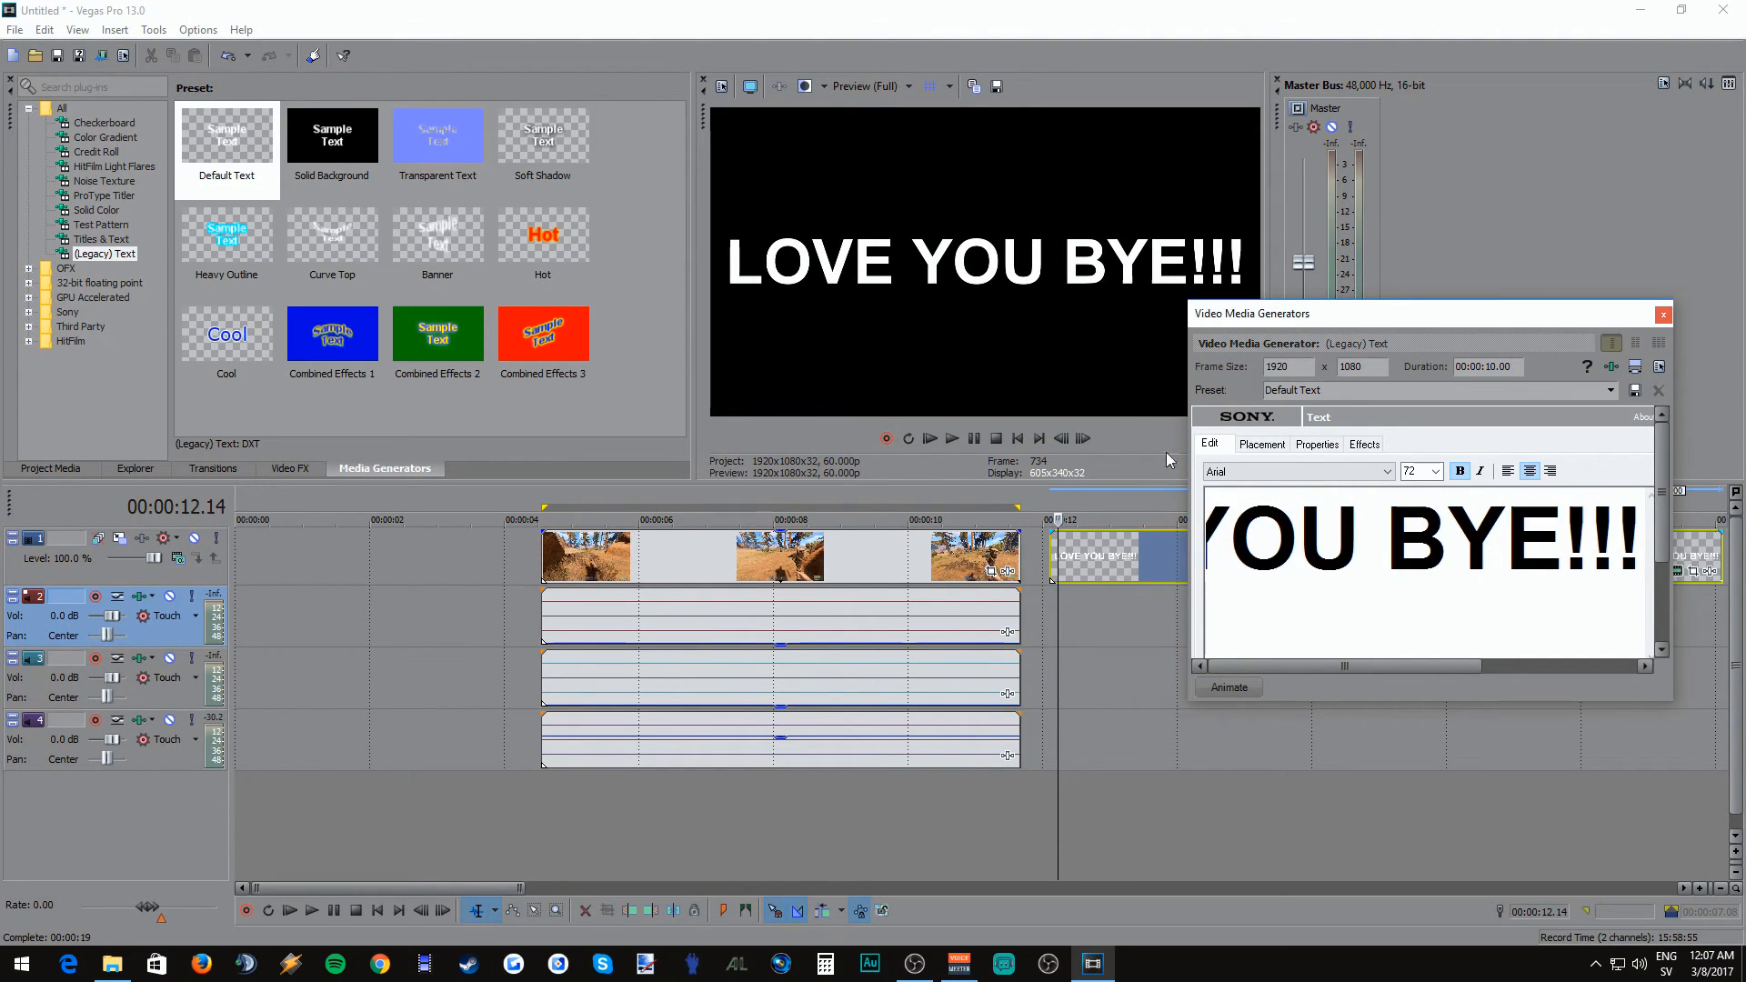